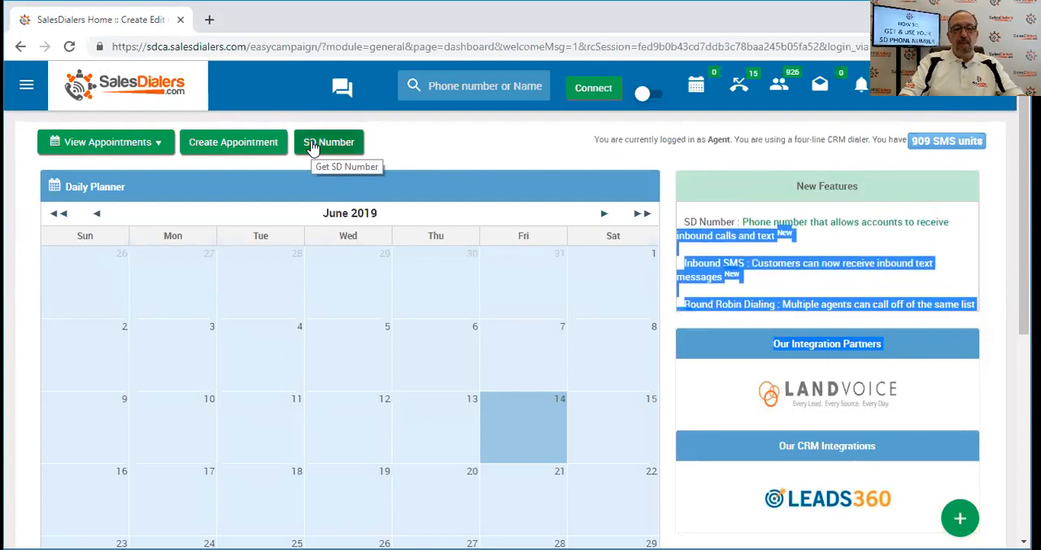
- Go to the SD Number page and enter area code 912 for the search
left_click(329, 141)
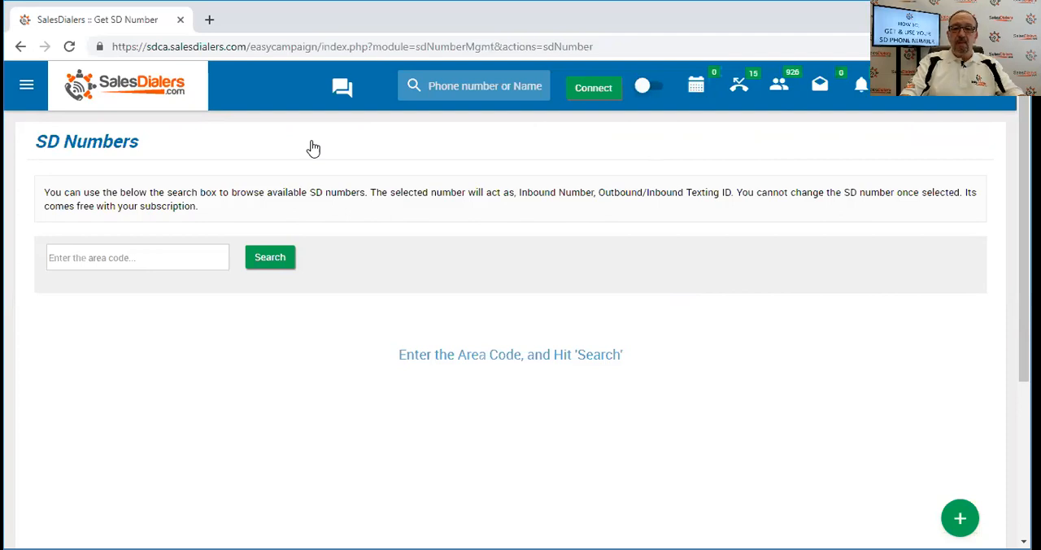
mouse_move(127, 303)
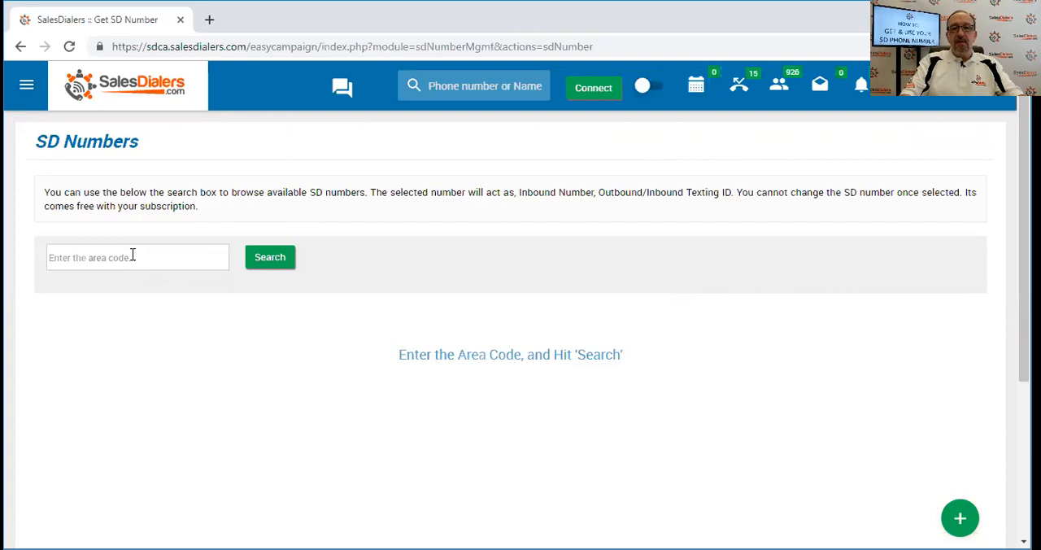
left_click(137, 257)
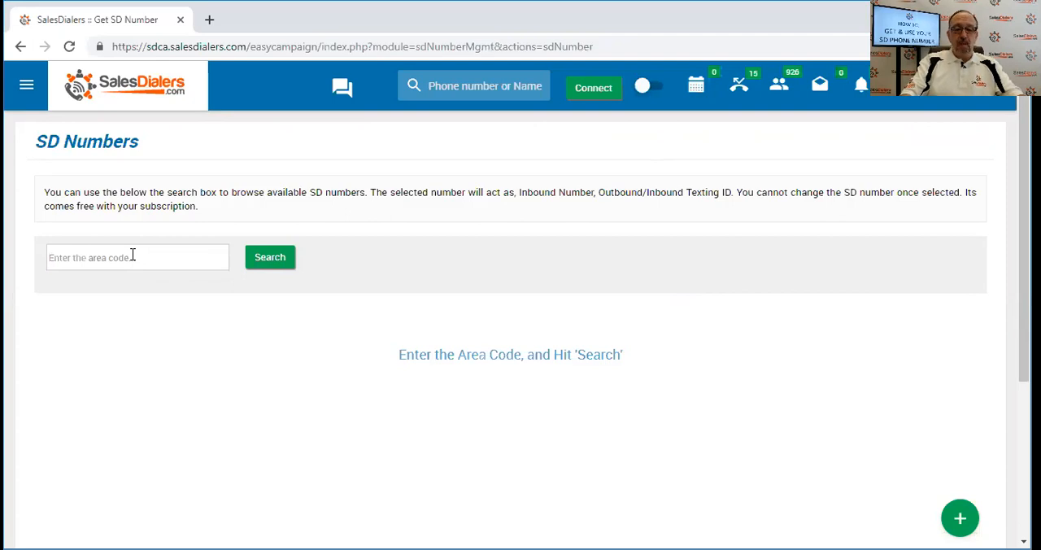
type("912")
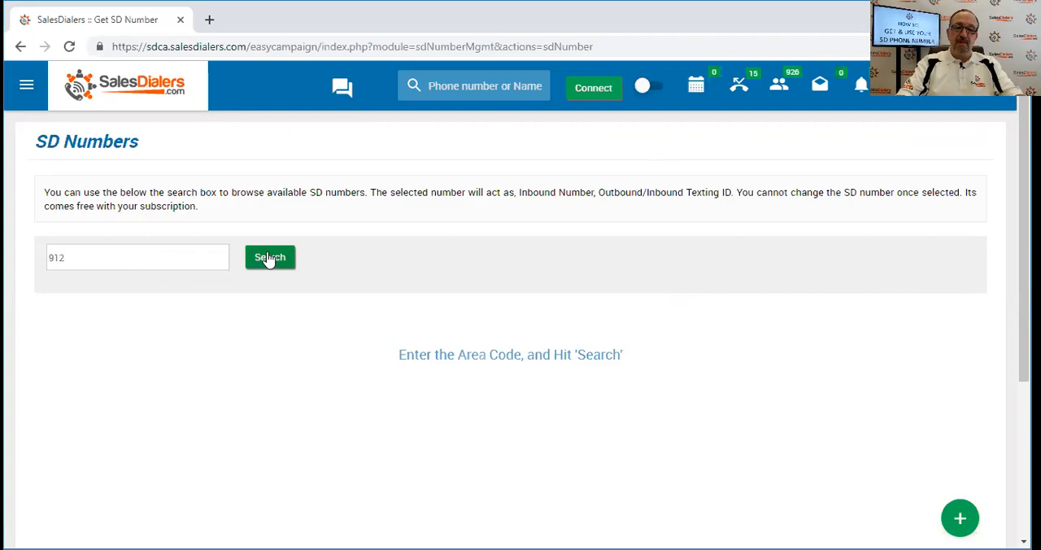
- Search area code 912 and review the ten available Lyons, GA numbers
left_click(270, 257)
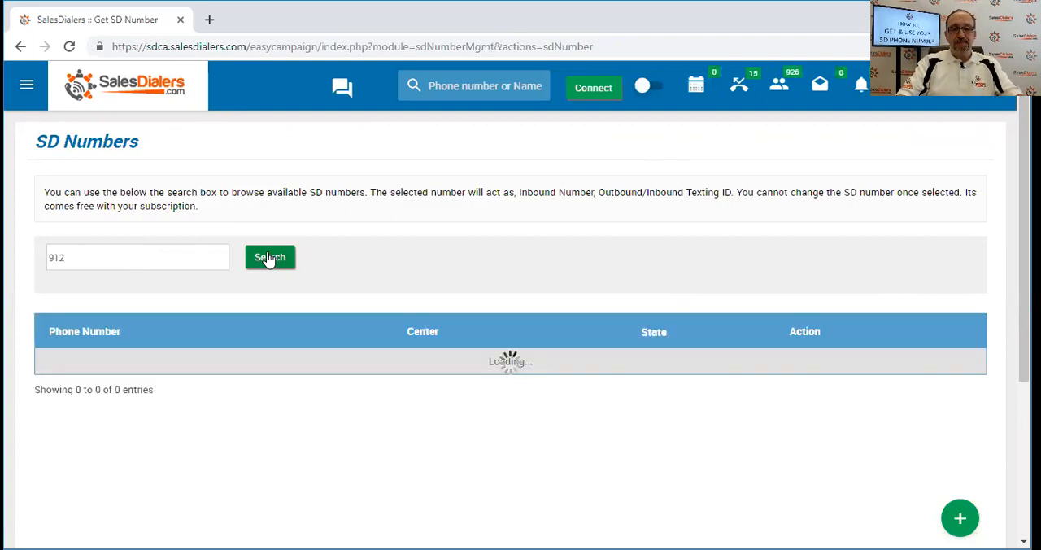
left_click(270, 257)
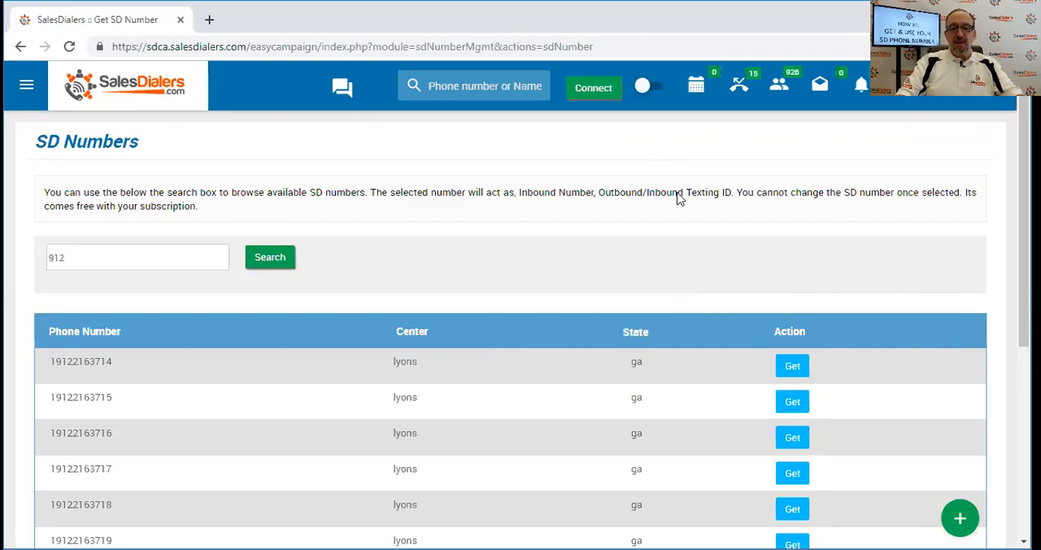
mouse_move(903, 261)
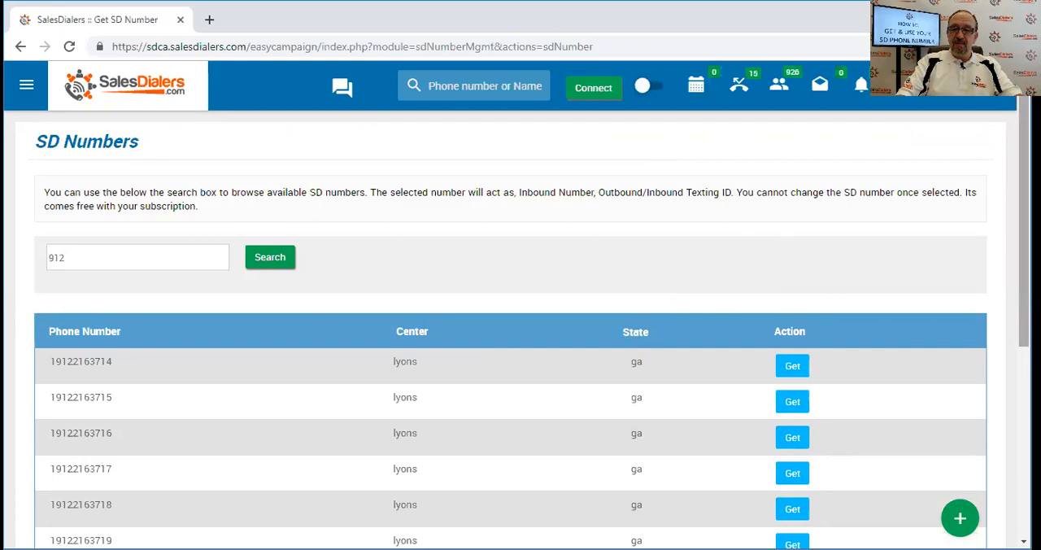
scroll("down", 3)
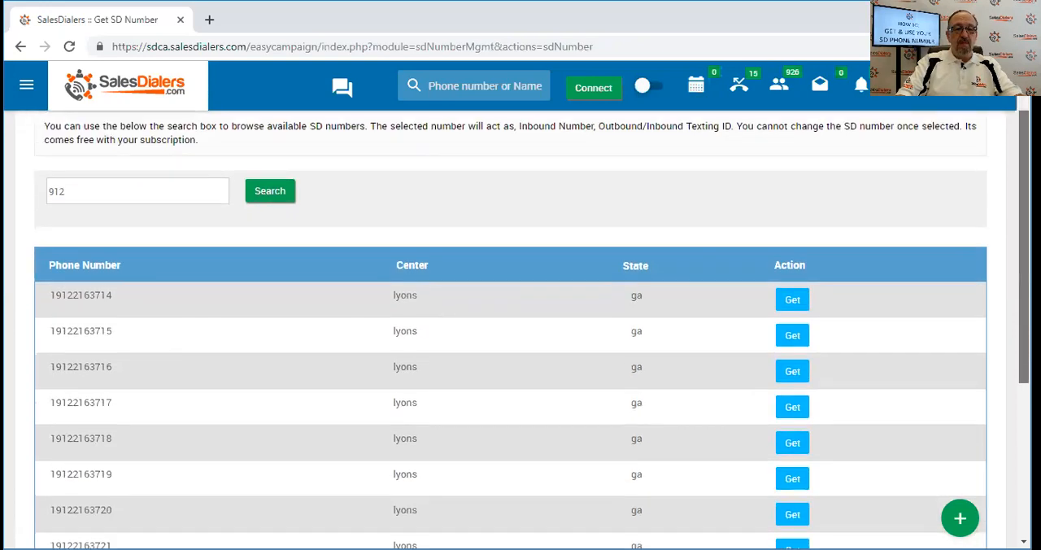
scroll("down", 3)
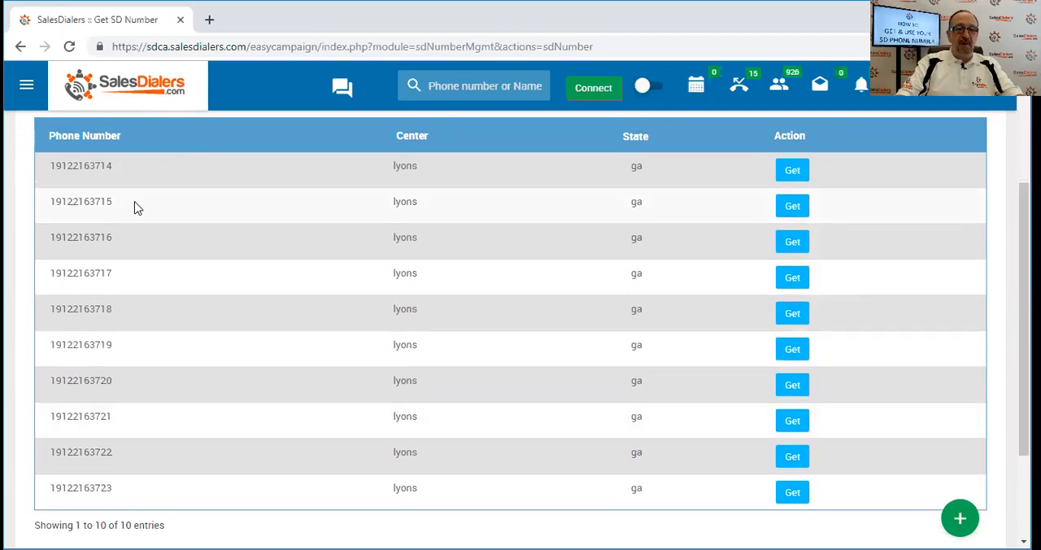
mouse_move(150, 401)
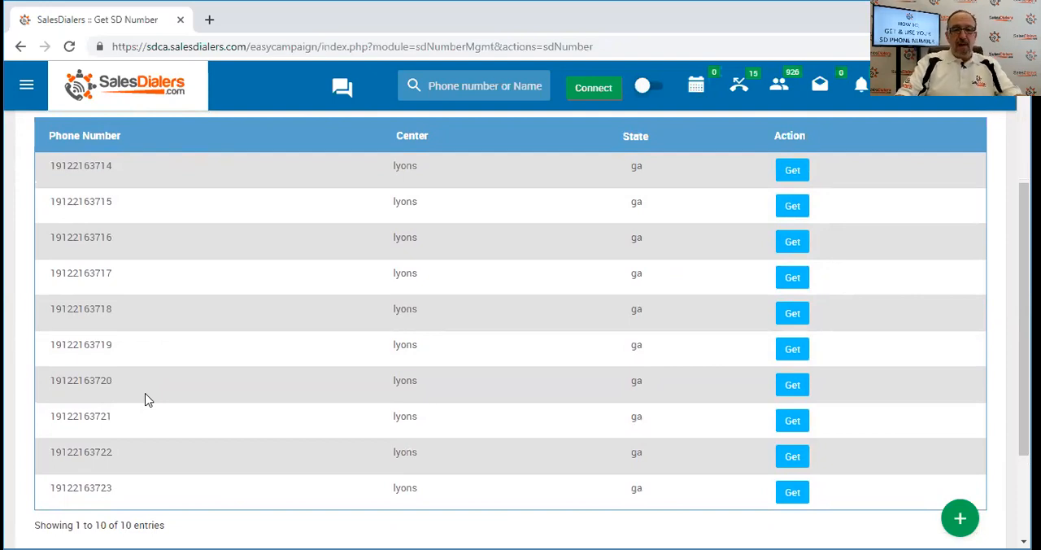
mouse_move(205, 350)
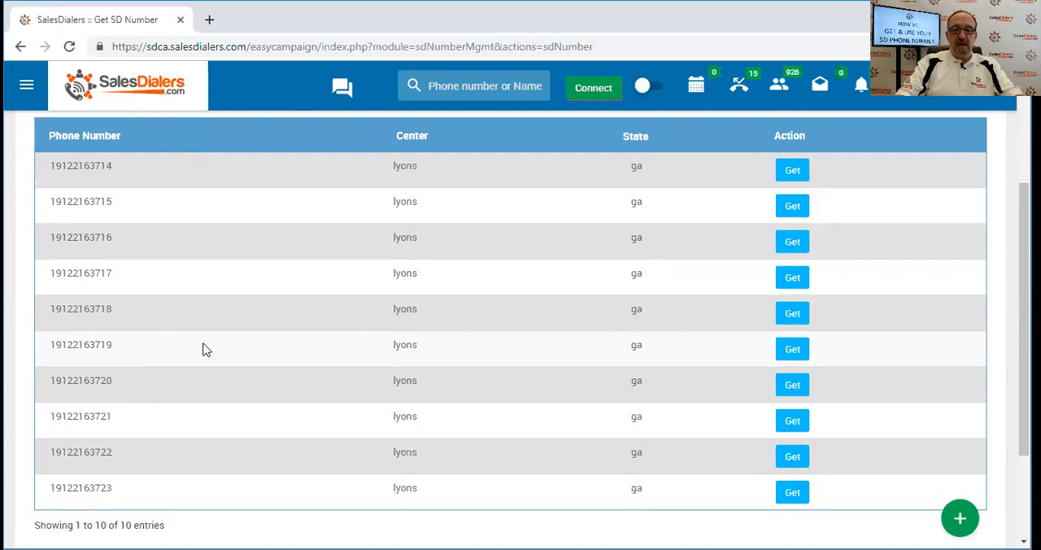
mouse_move(742, 382)
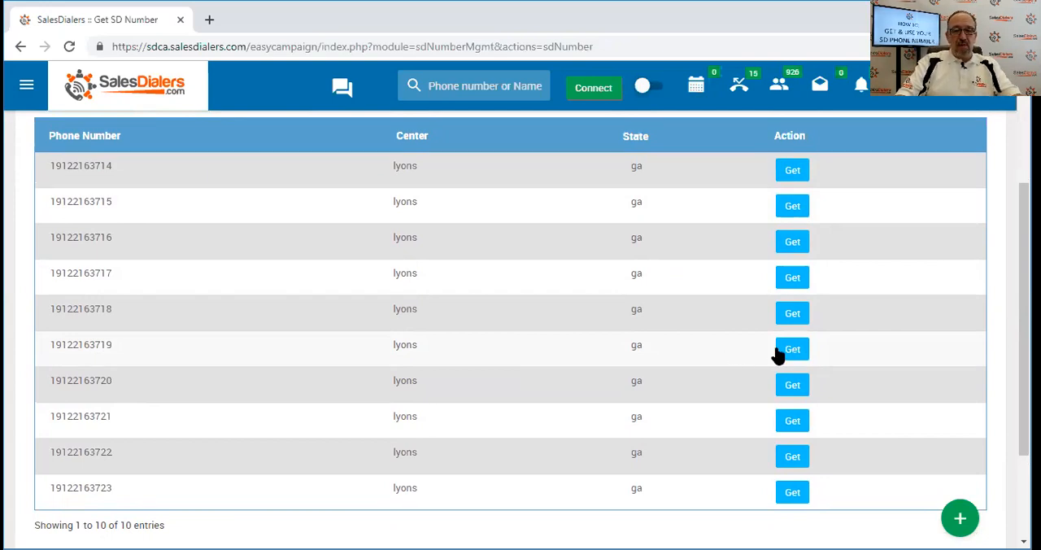
left_click(793, 348)
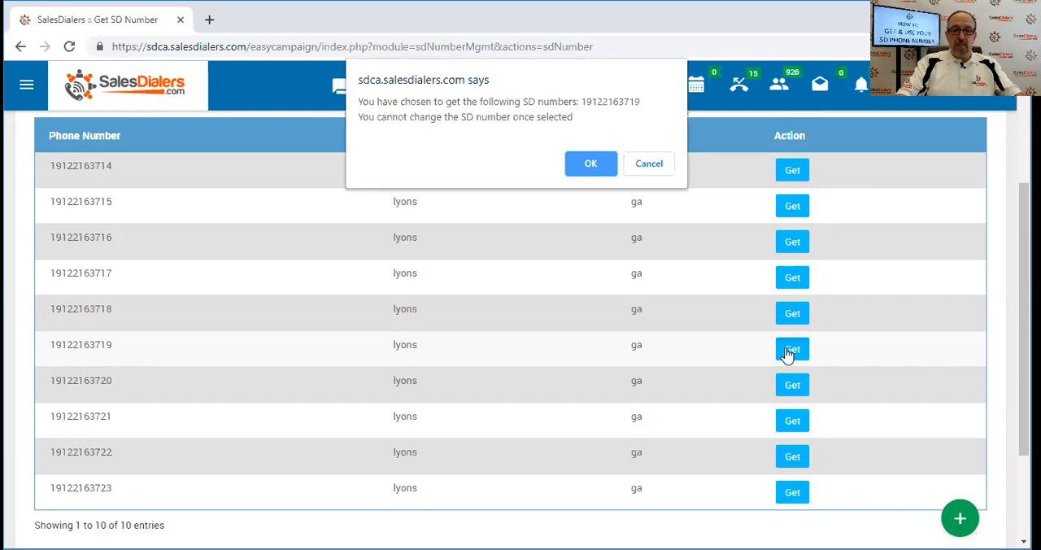
mouse_move(566, 212)
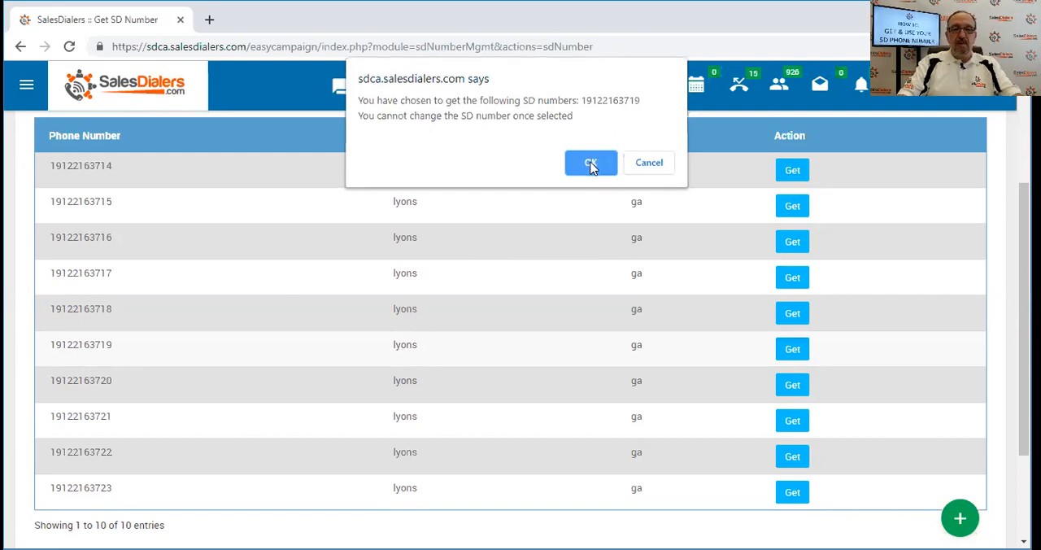
left_click(591, 163)
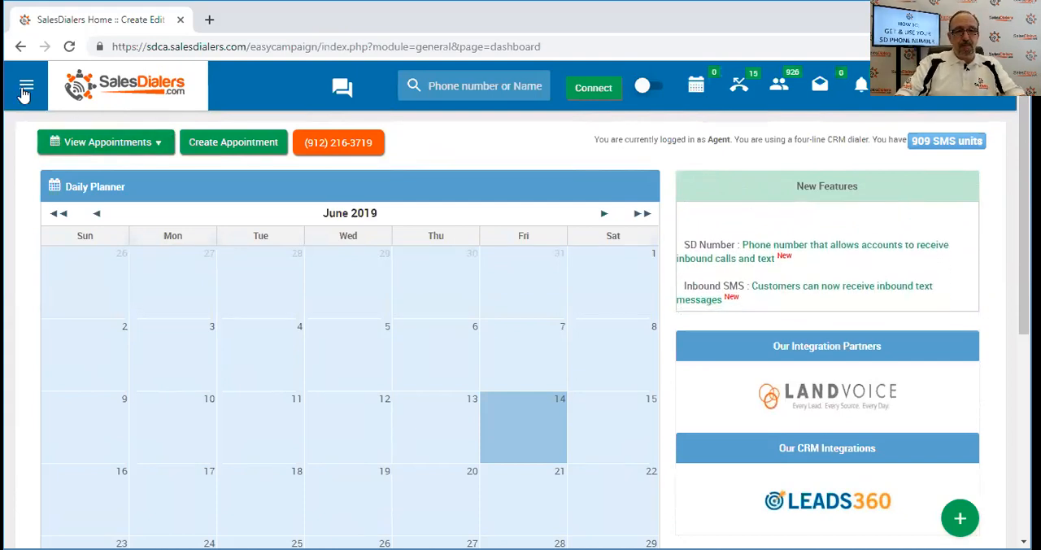
- Navigate via SD Number & Voice Mail to the Call Forwarding Settings page
left_click(26, 86)
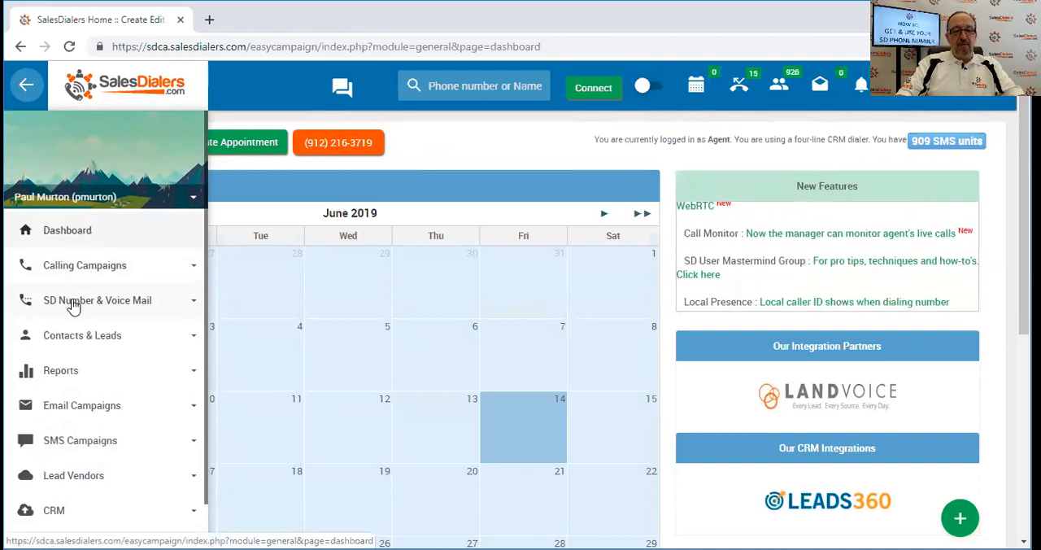
left_click(98, 299)
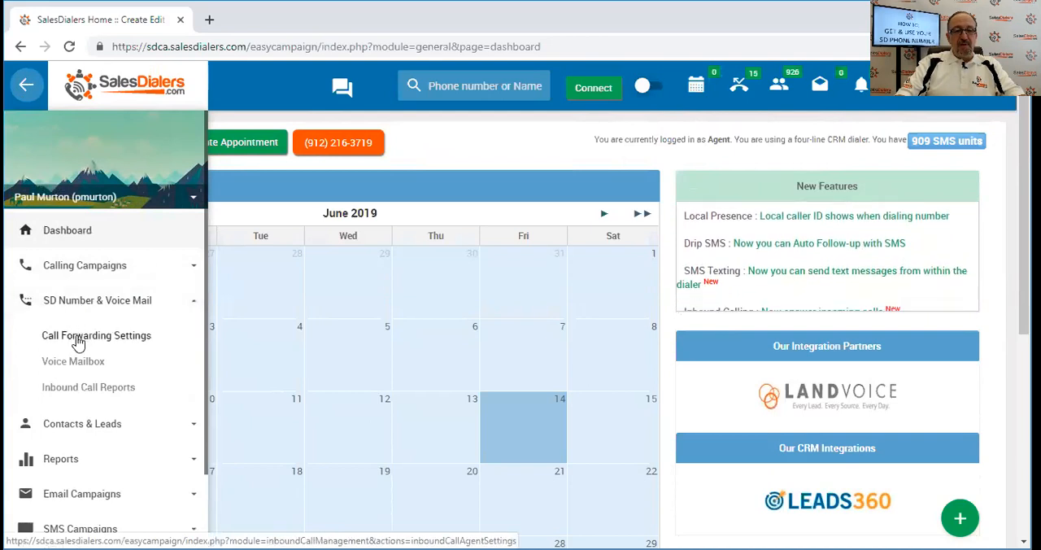
left_click(96, 335)
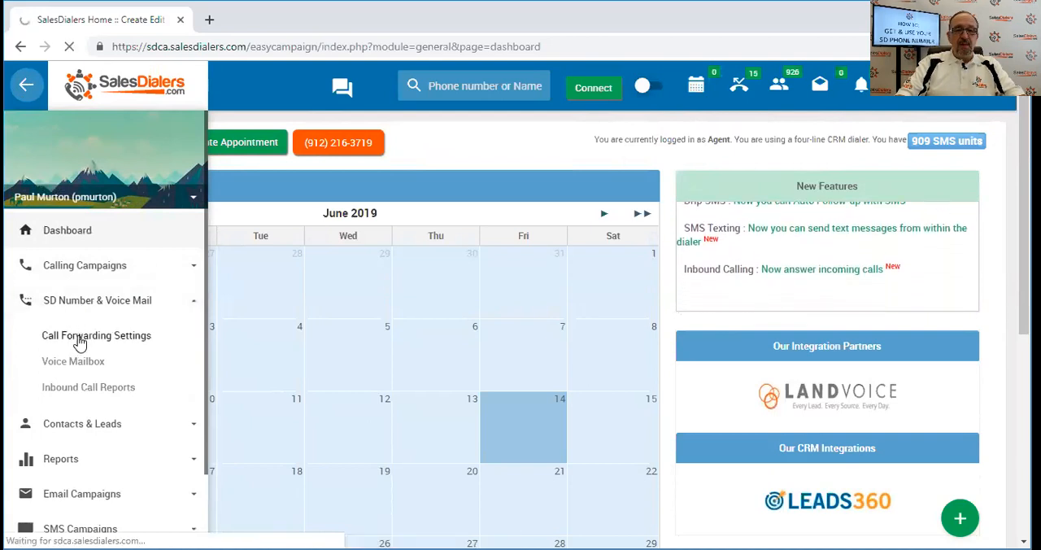
left_click(96, 335)
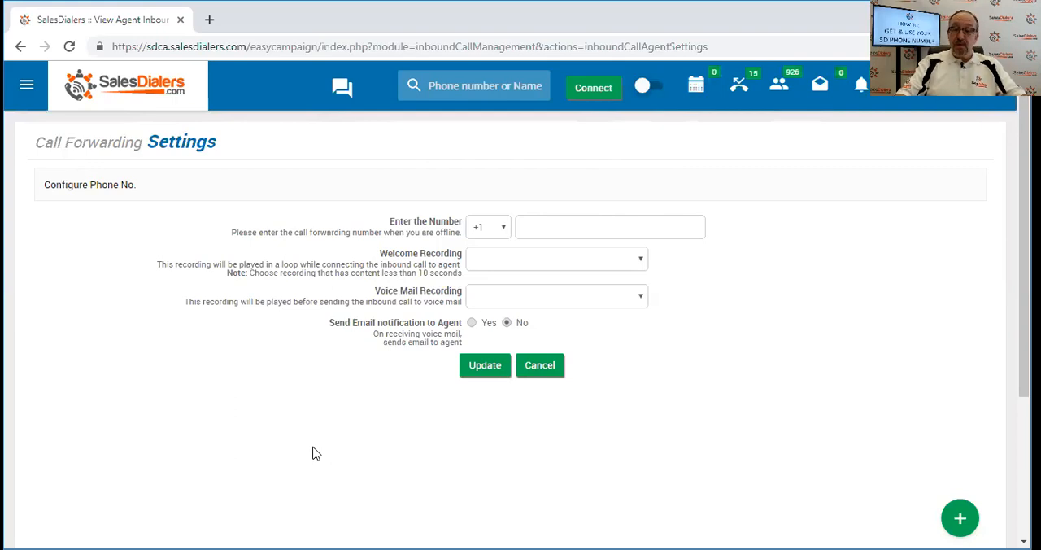
mouse_move(479, 462)
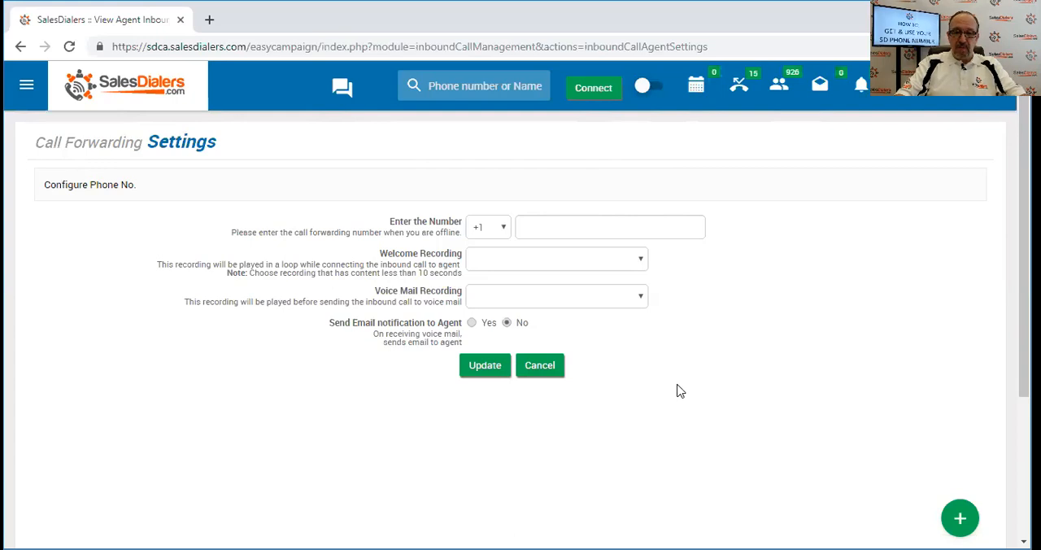
mouse_move(636, 315)
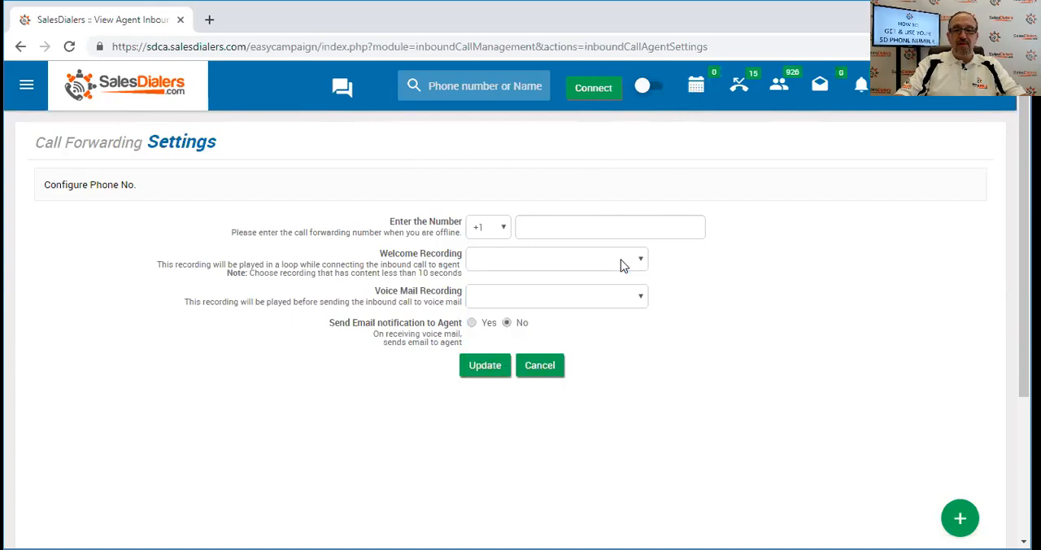
- Enter a forwarding number starting 912, then clear it and cancel without saving
left_click(557, 259)
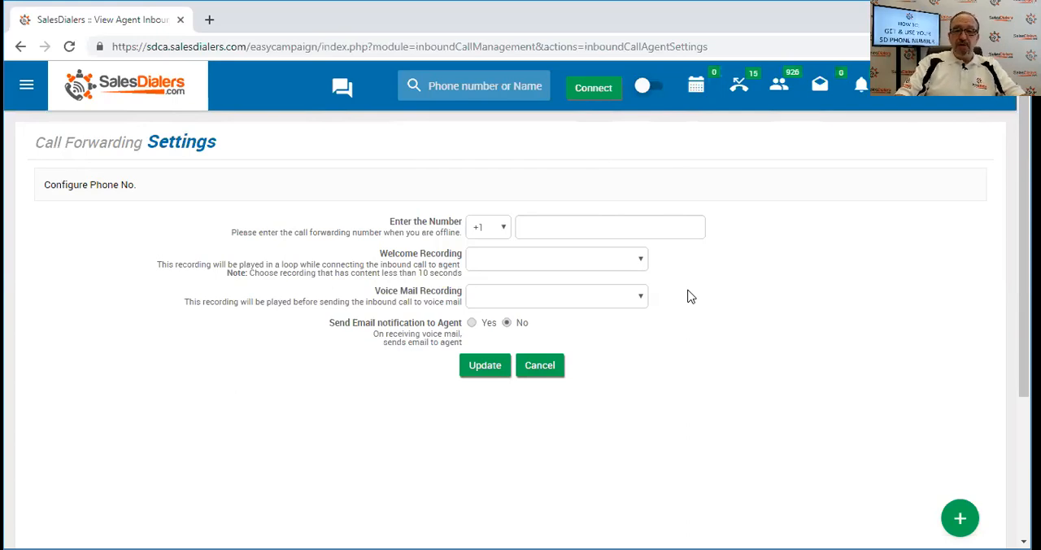
mouse_move(583, 264)
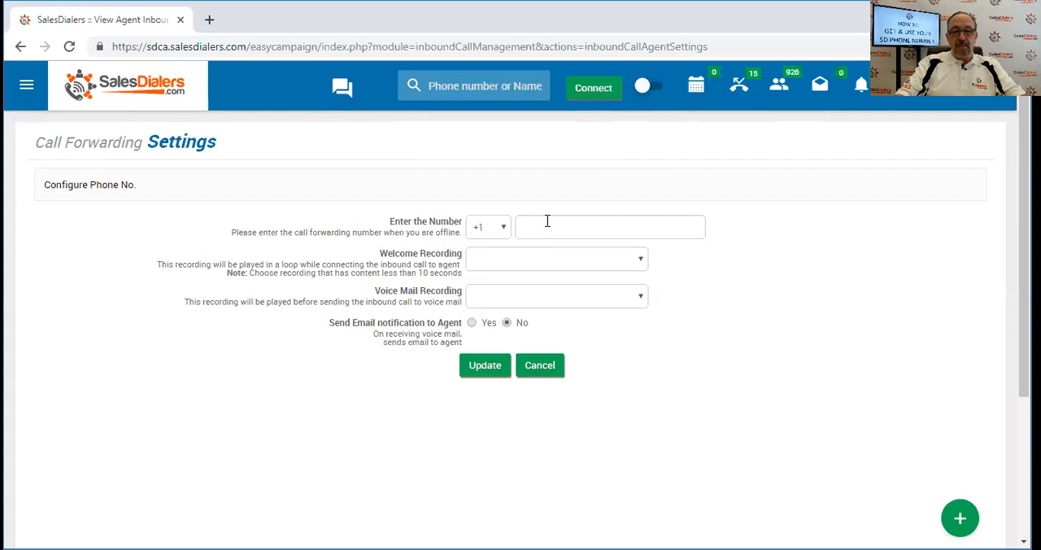
type("9")
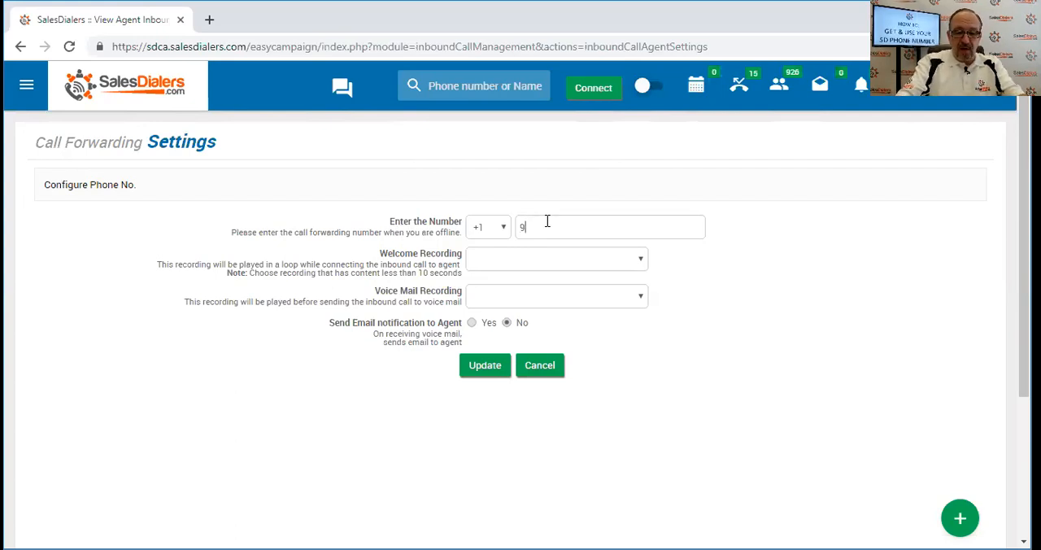
type("125551212")
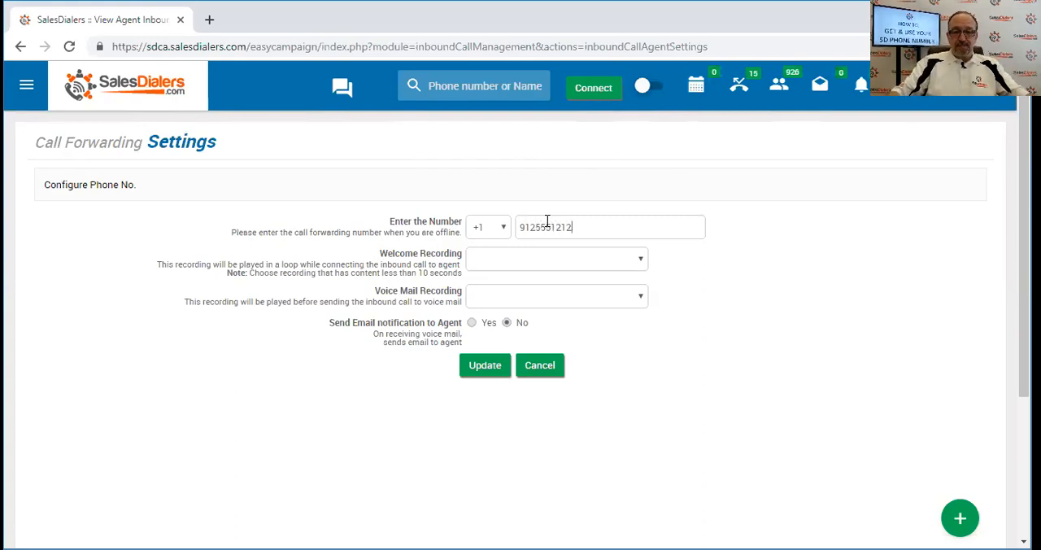
mouse_move(690, 327)
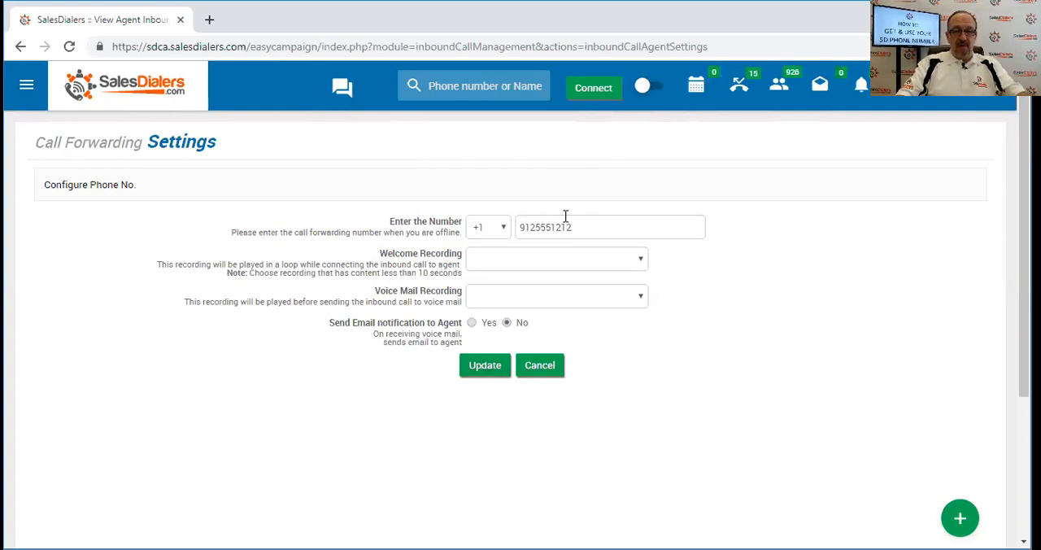
double_click(545, 228)
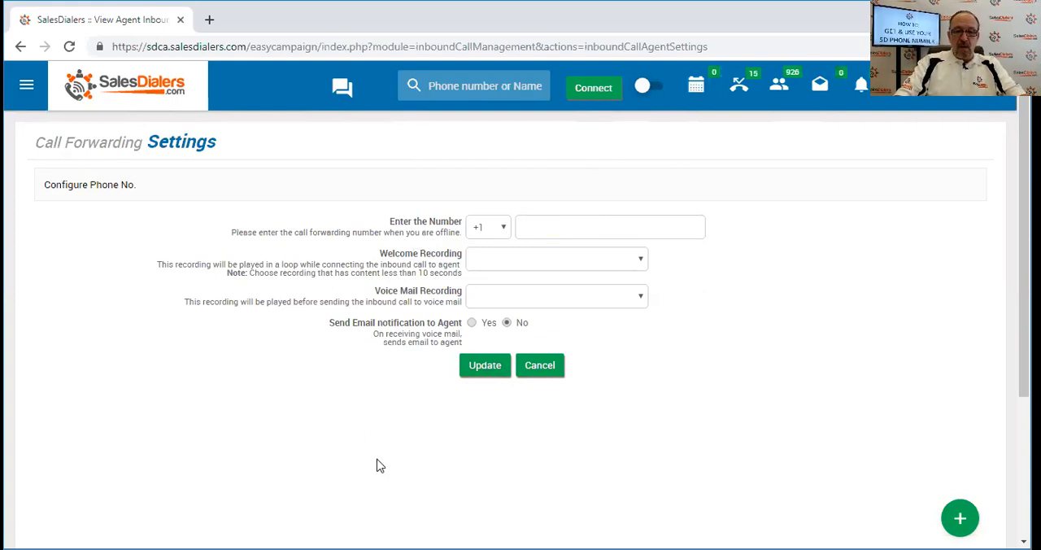
mouse_move(355, 339)
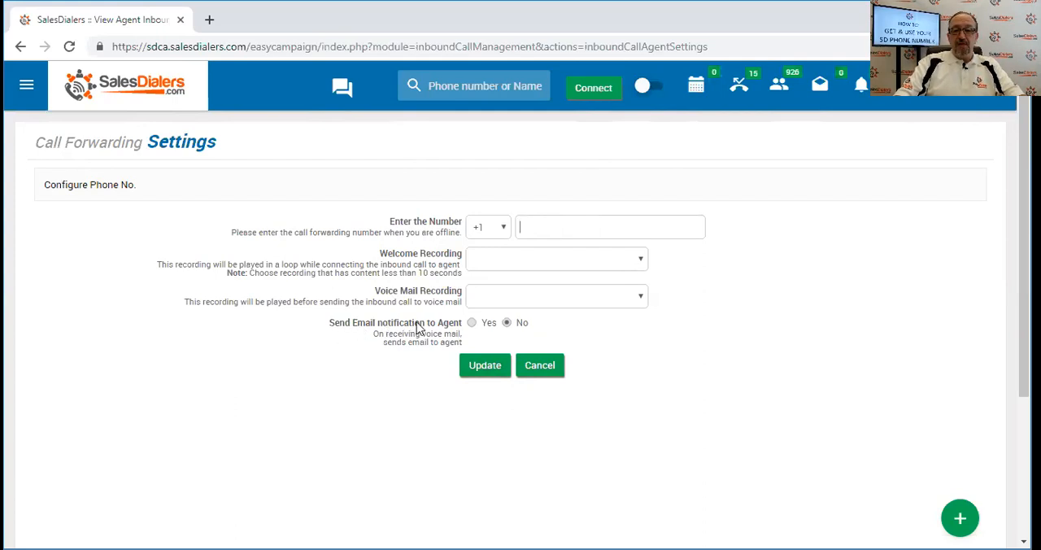
mouse_move(420, 340)
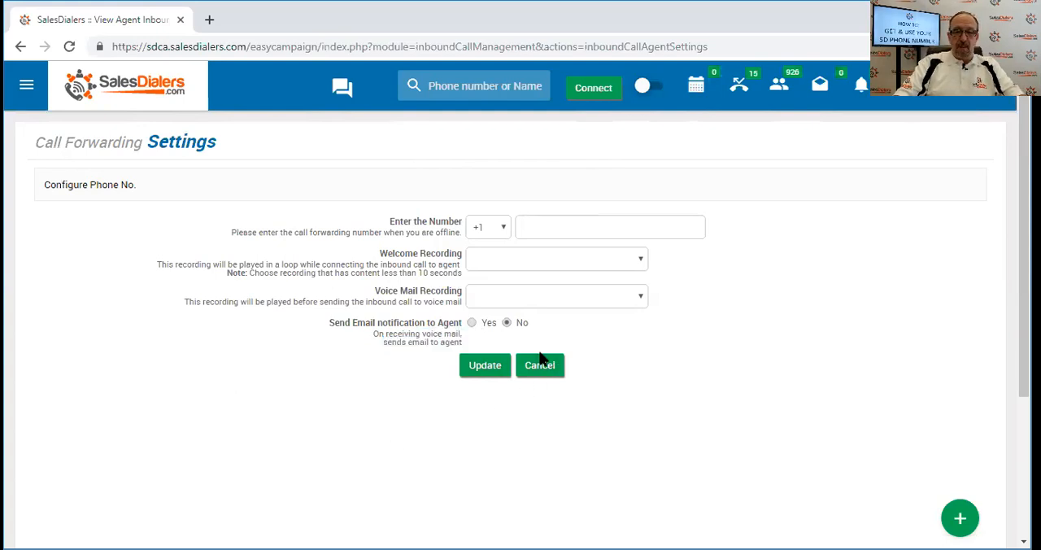
left_click(540, 364)
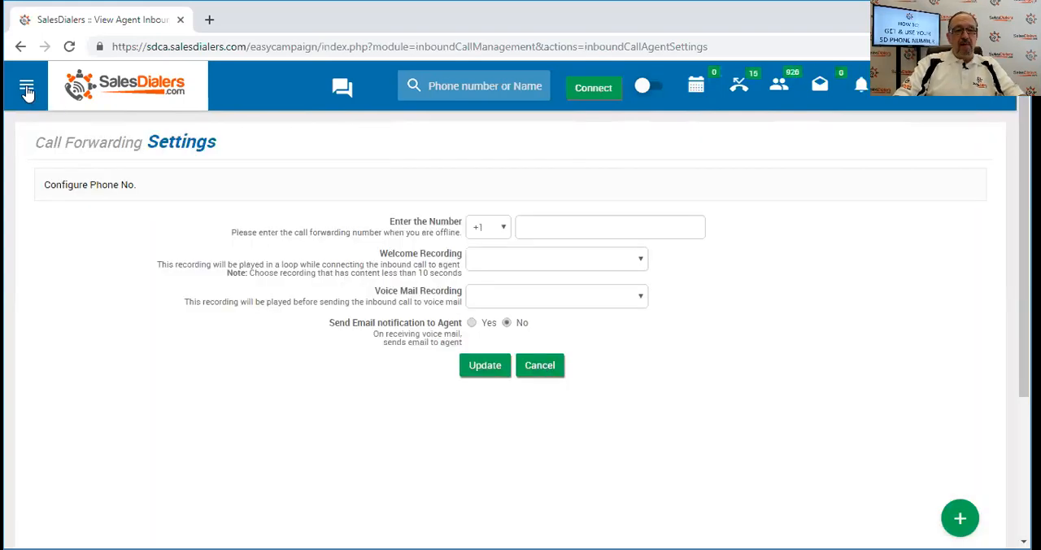
- Navigate to the Voice Mailbox page listing voice mails from the last 90 days
left_click(26, 84)
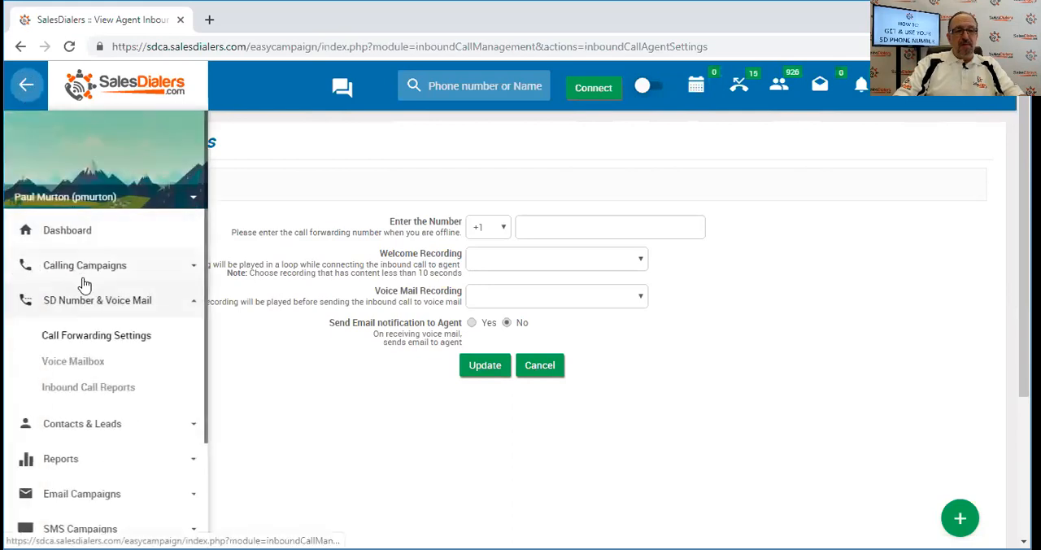
mouse_move(88, 302)
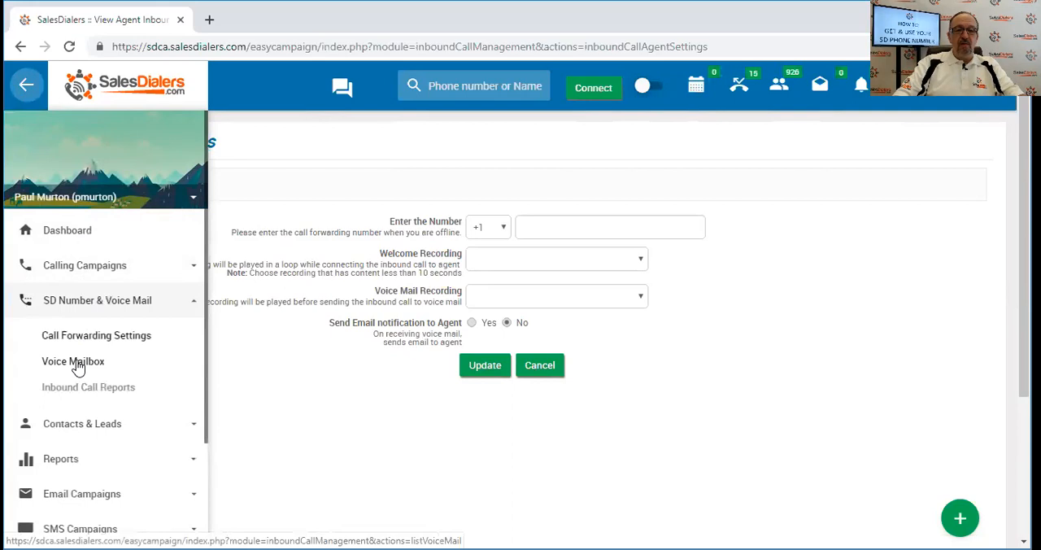
left_click(71, 361)
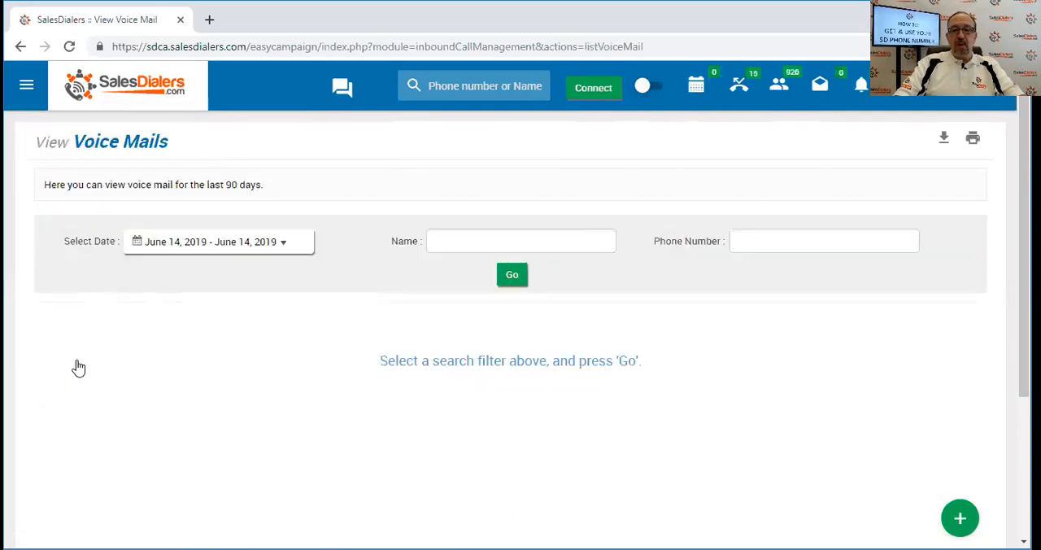
mouse_move(480, 382)
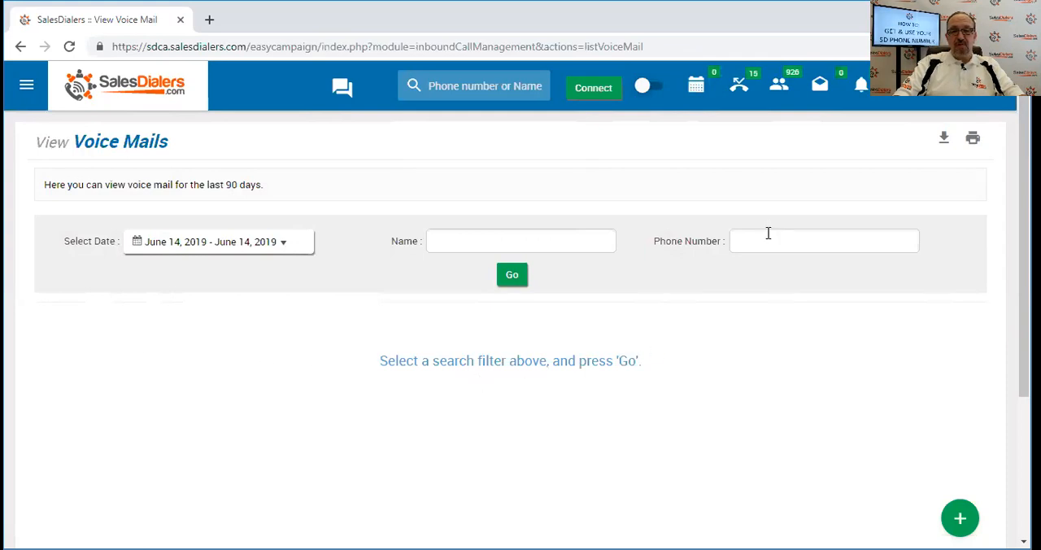
mouse_move(752, 280)
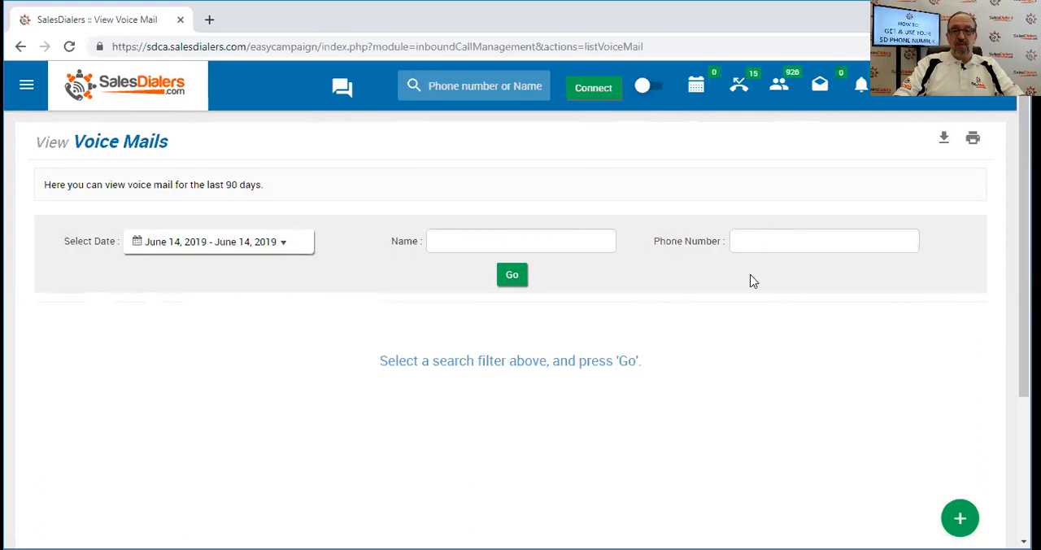
mouse_move(306, 273)
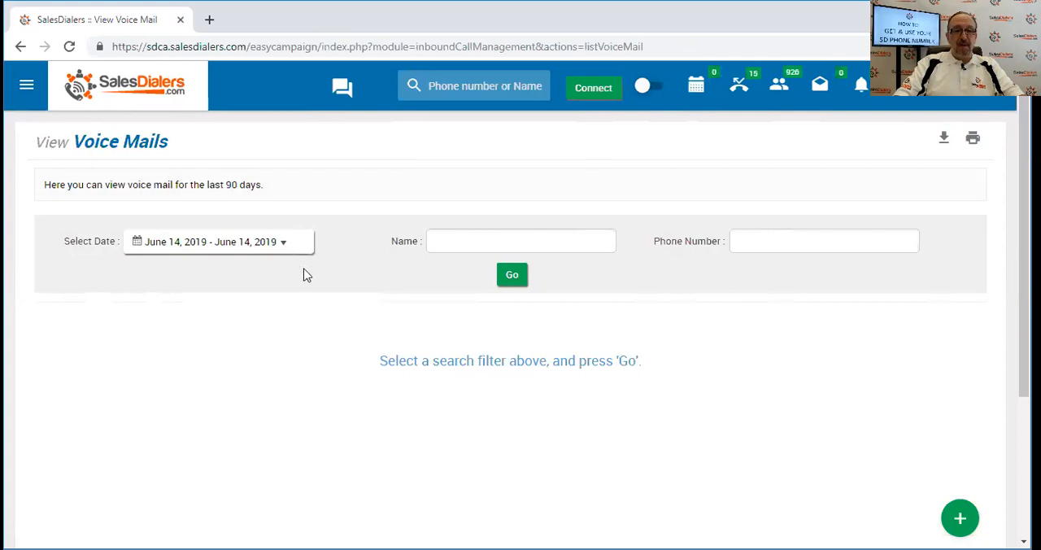
left_click(218, 241)
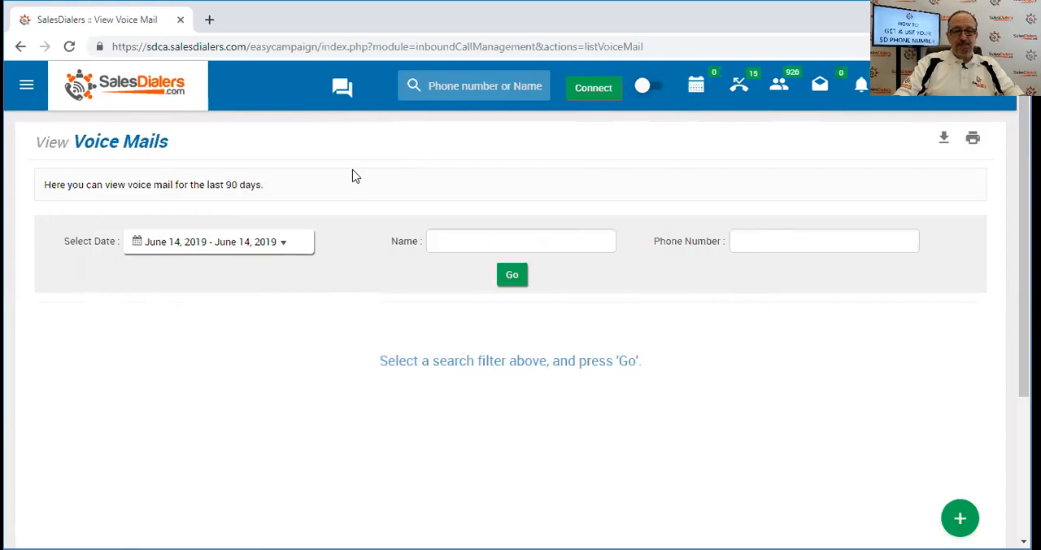
mouse_move(628, 155)
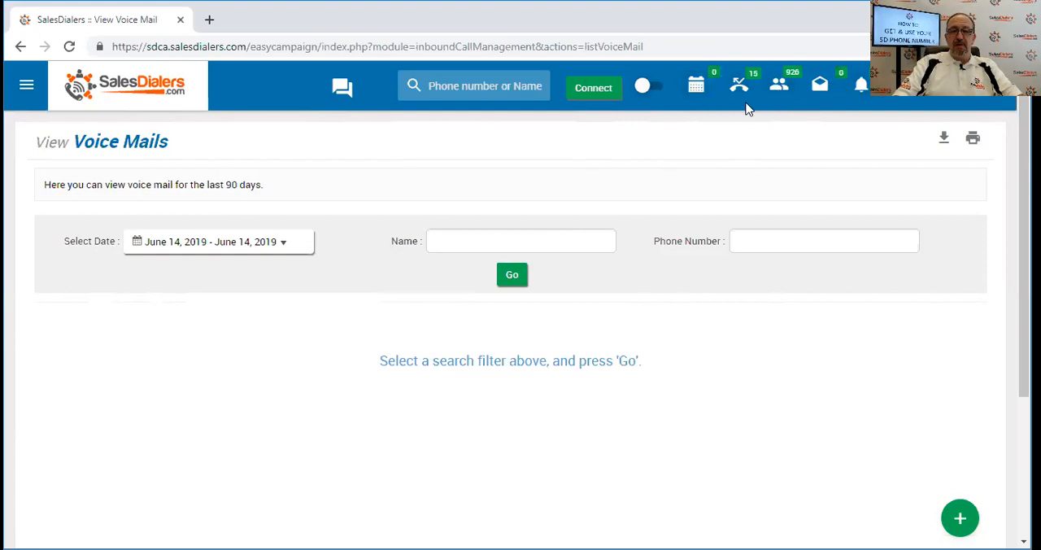
mouse_move(739, 85)
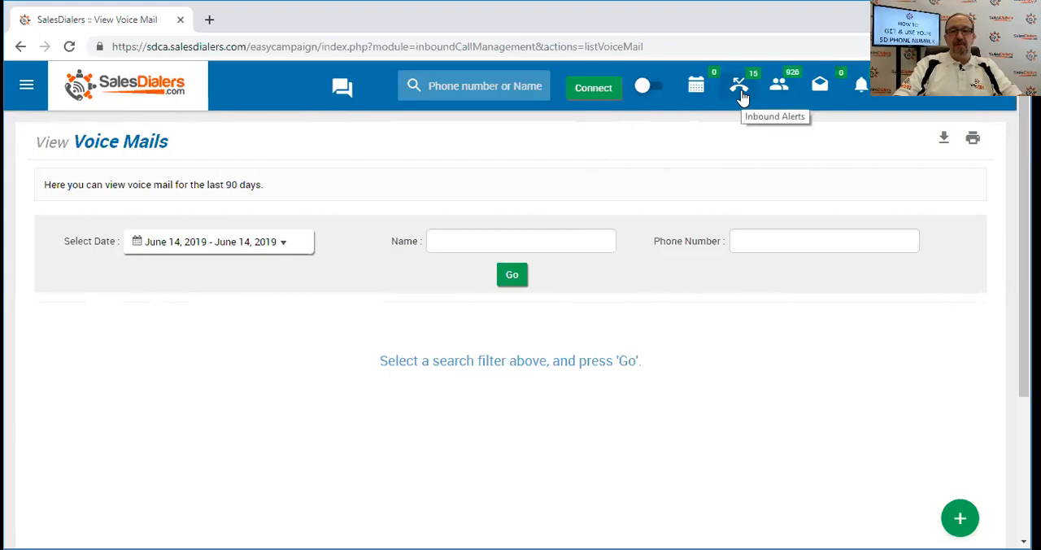
left_click(739, 85)
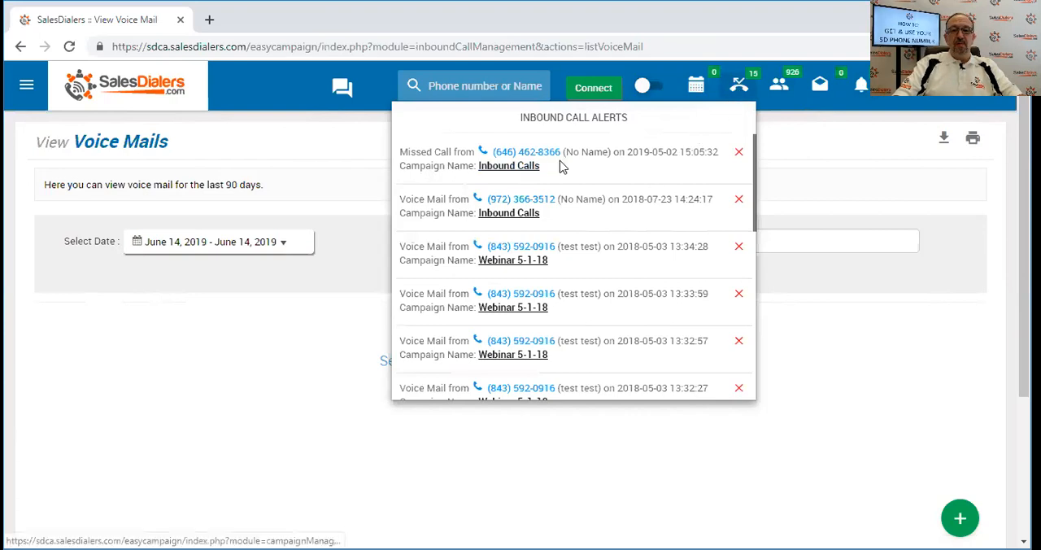
mouse_move(572, 229)
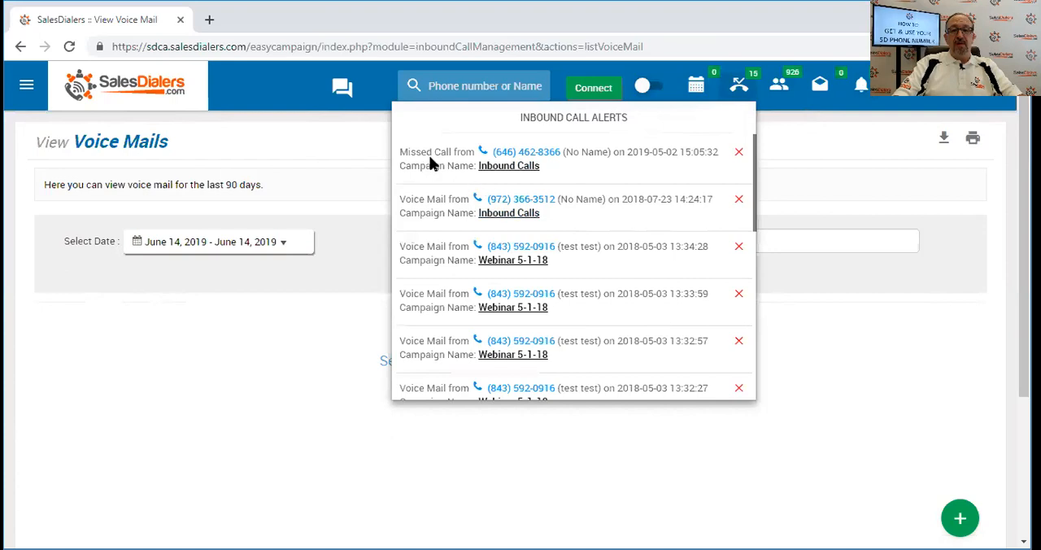
mouse_move(416, 211)
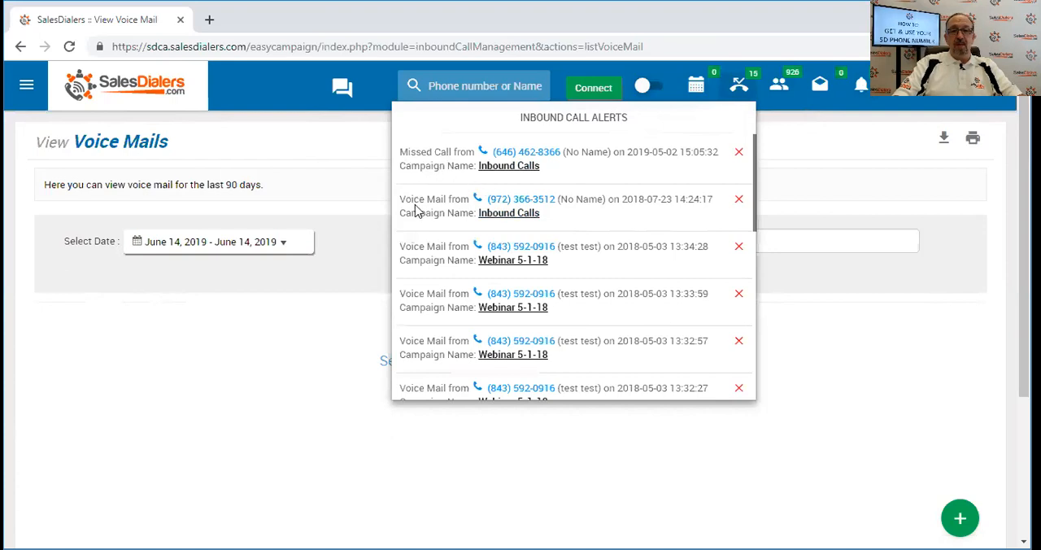
mouse_move(388, 202)
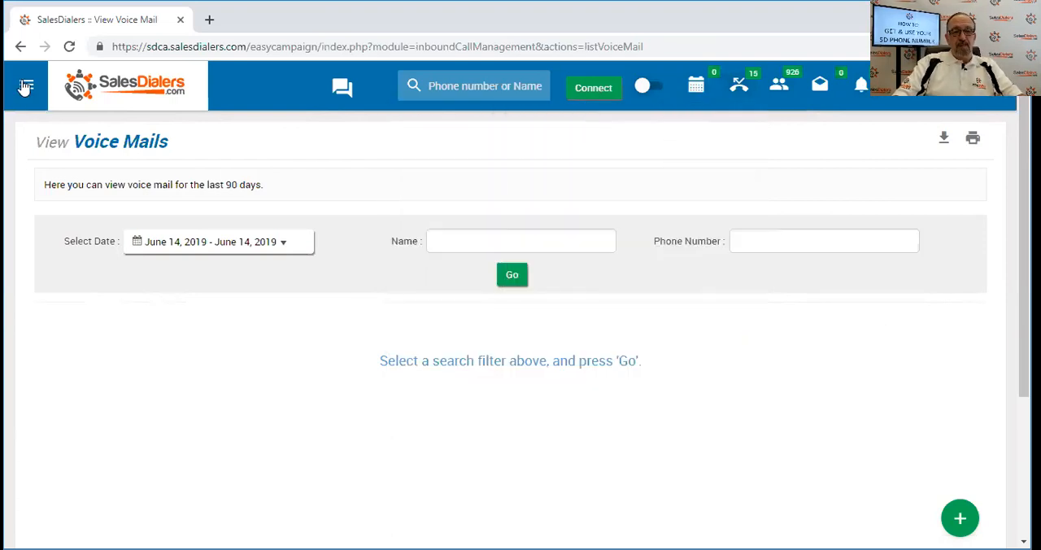
- Run Inbound Call Reports for the Last 30 Days, which finds no matching reports
left_click(26, 84)
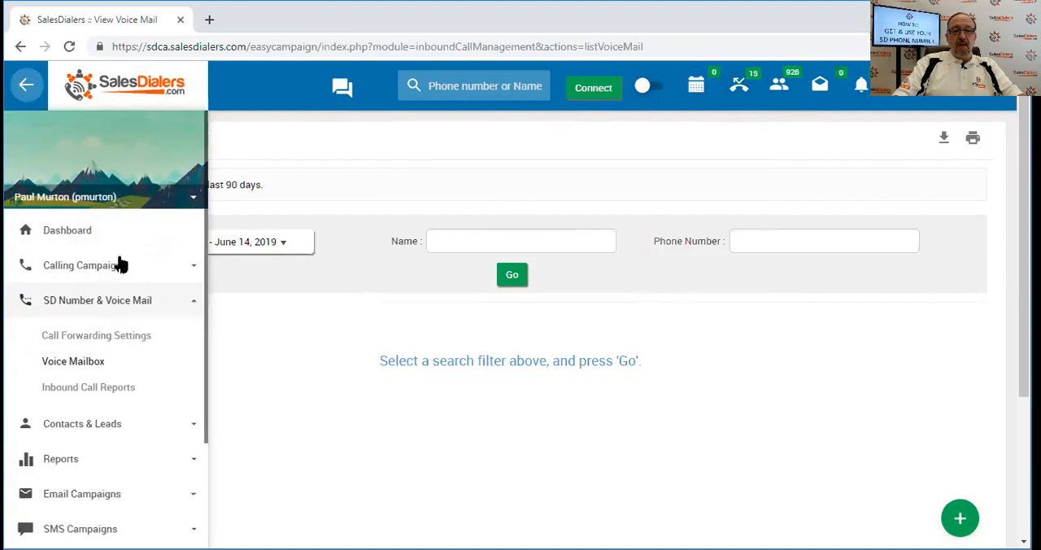
mouse_move(88, 387)
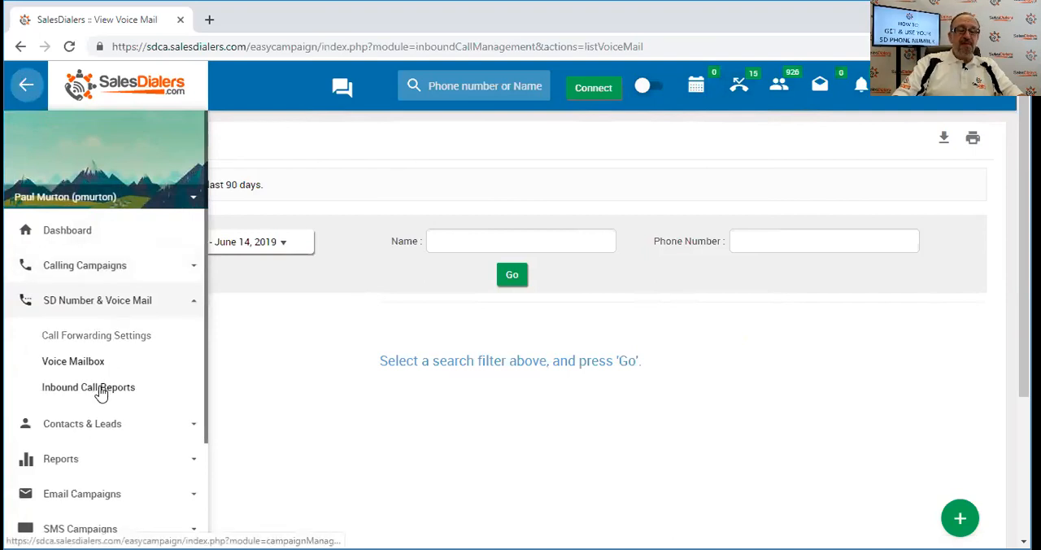
left_click(88, 387)
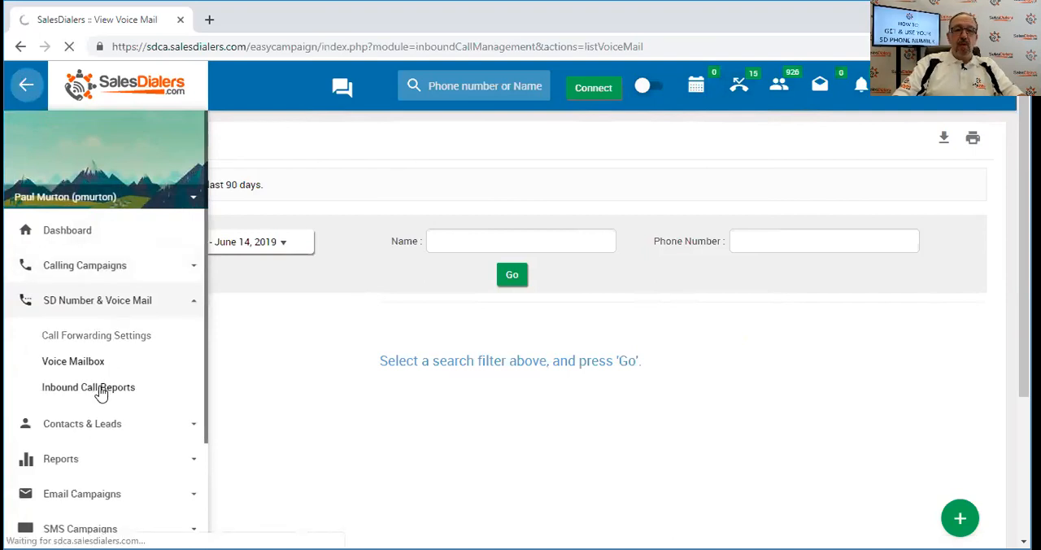
left_click(88, 387)
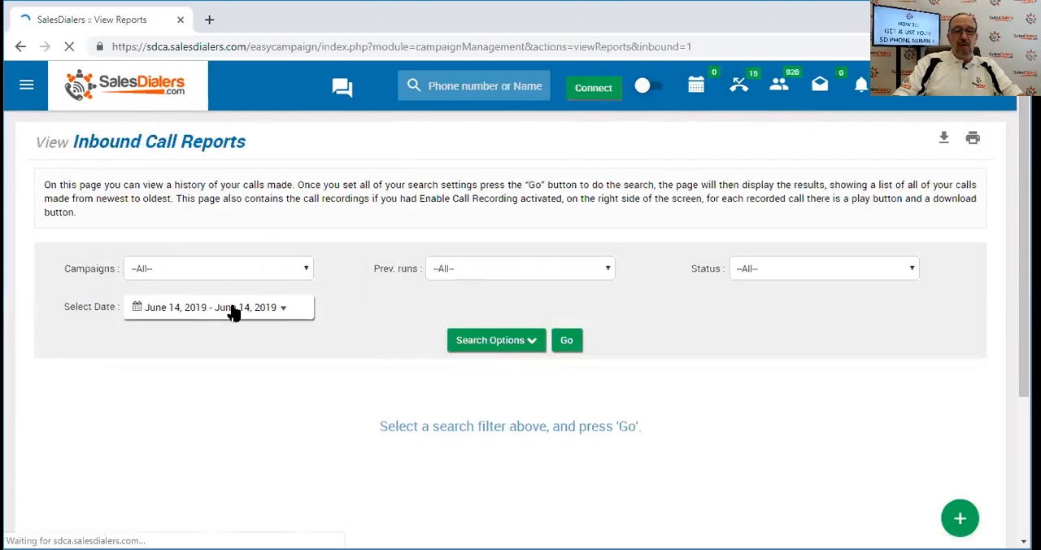
left_click(218, 306)
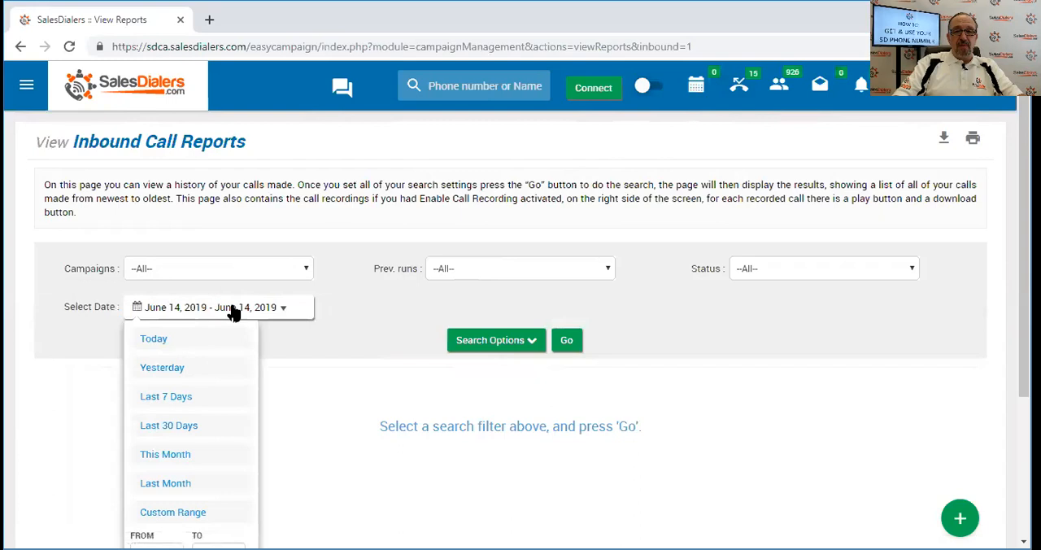
left_click(169, 425)
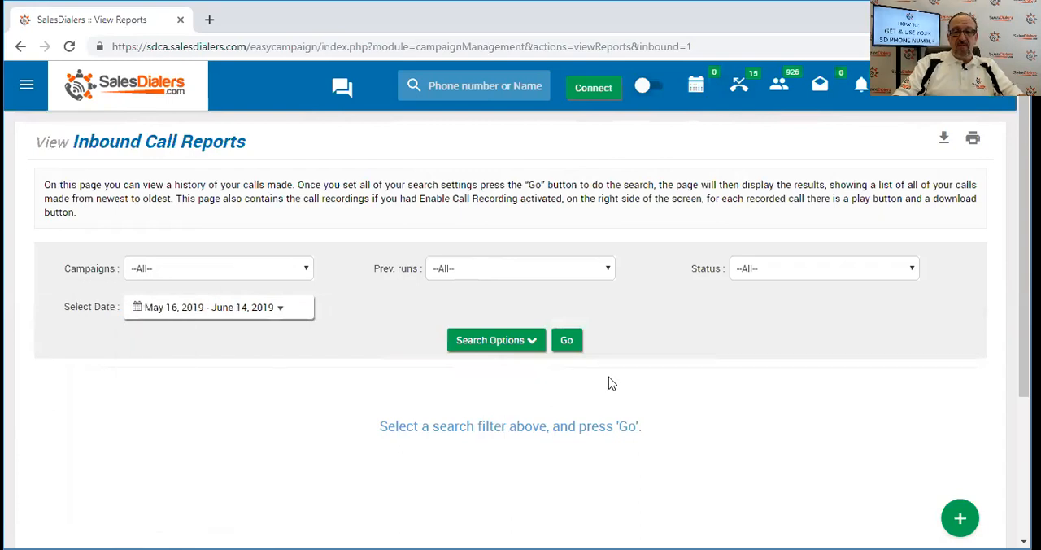
mouse_move(566, 340)
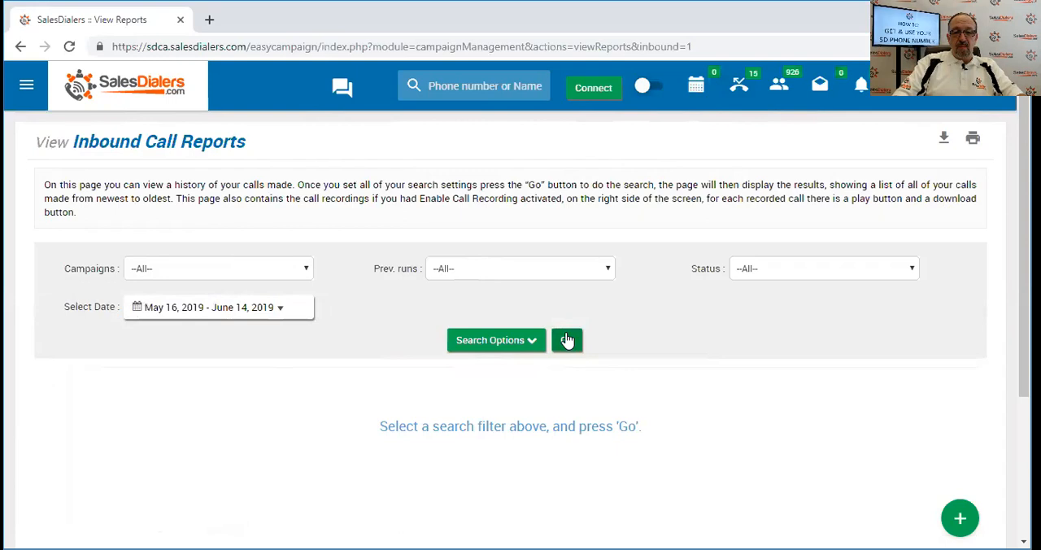
left_click(566, 340)
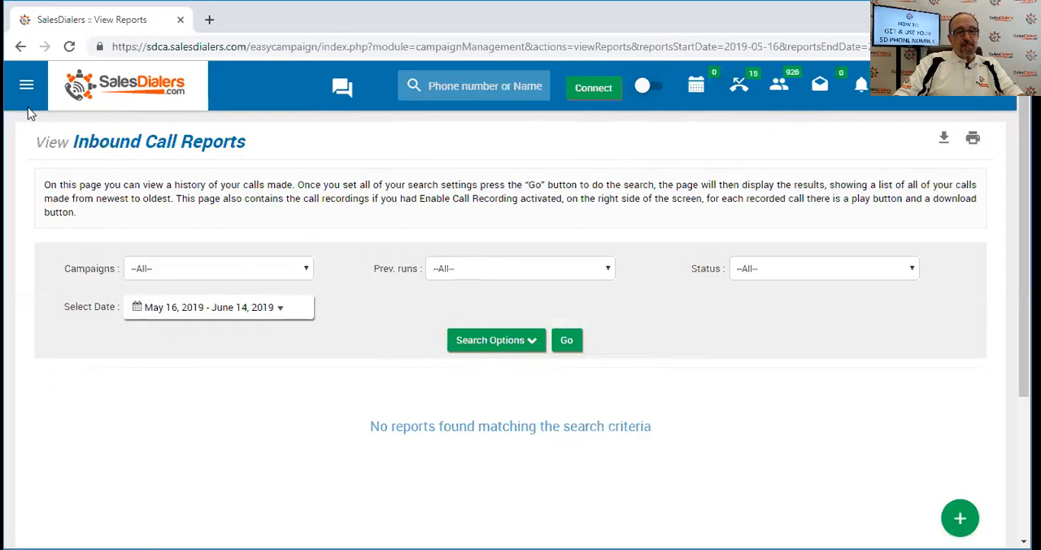
left_click(26, 84)
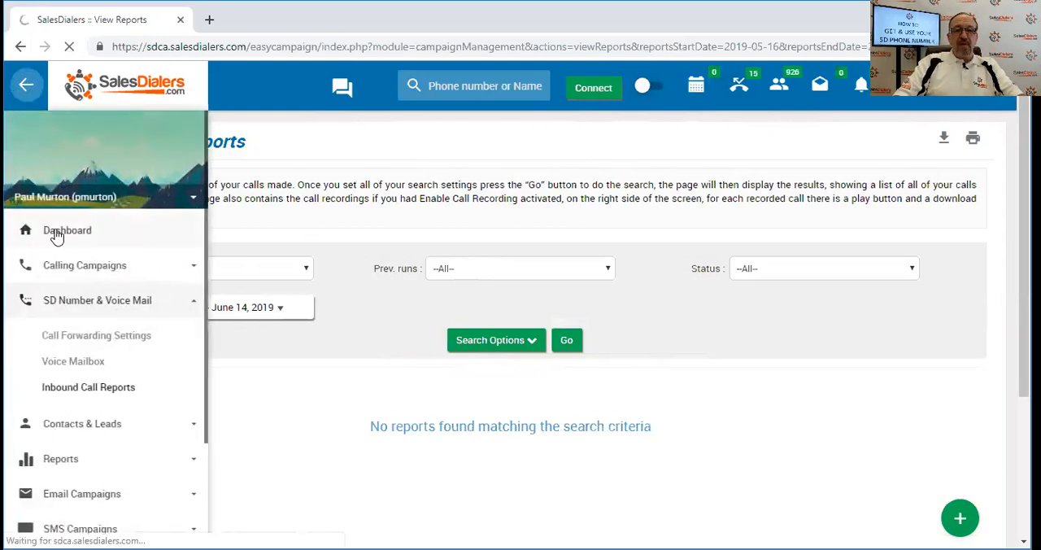
left_click(68, 231)
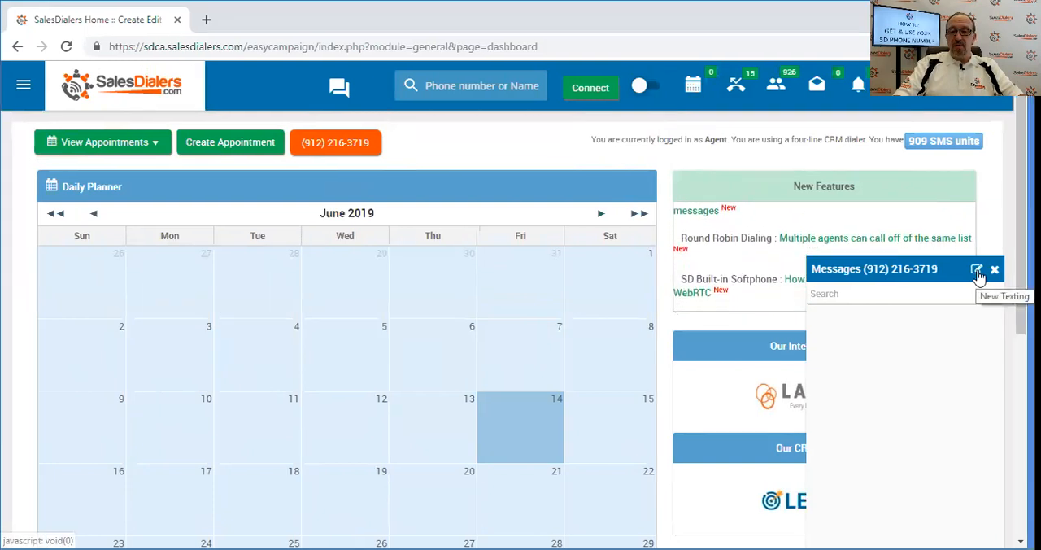
left_click(980, 270)
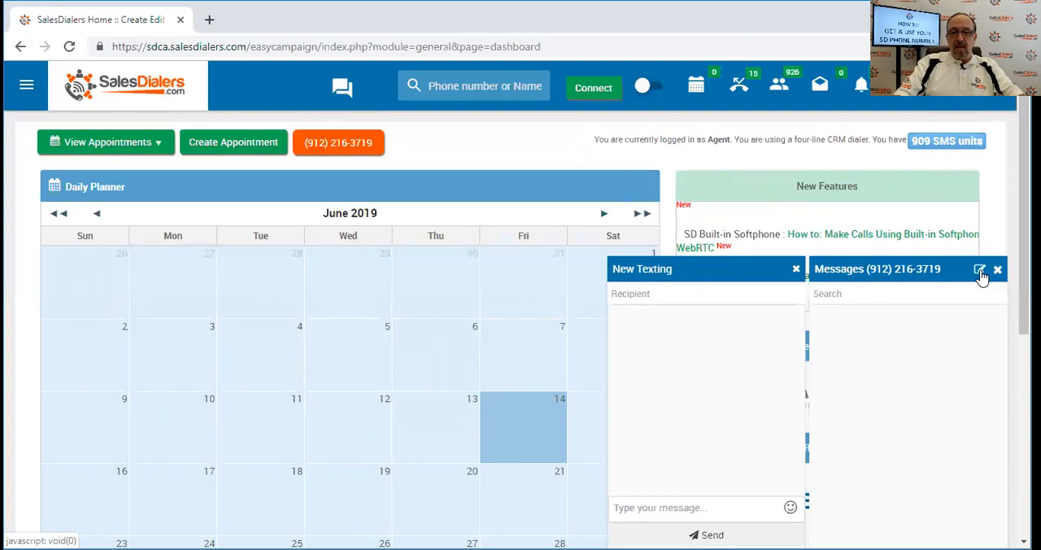
left_click(706, 293)
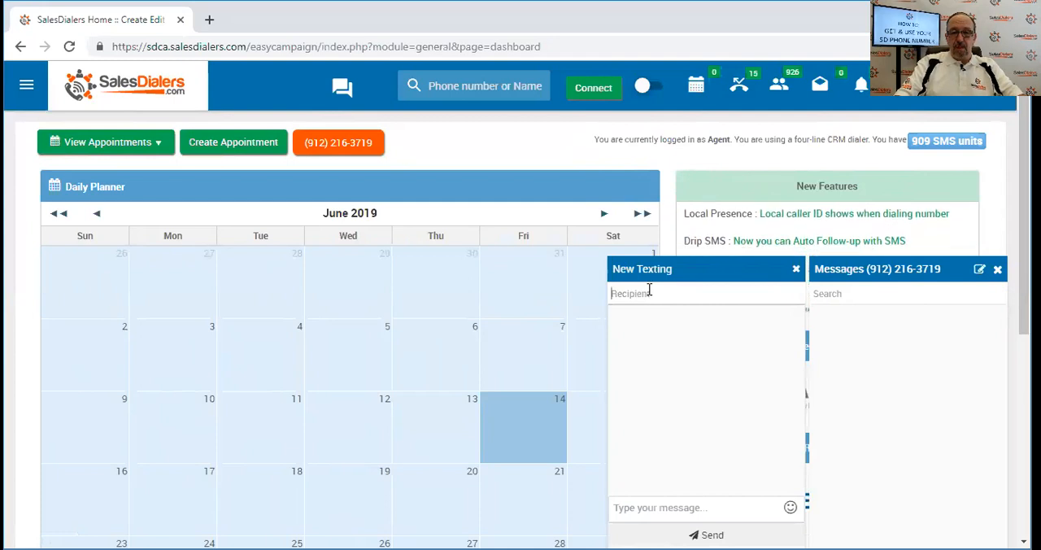
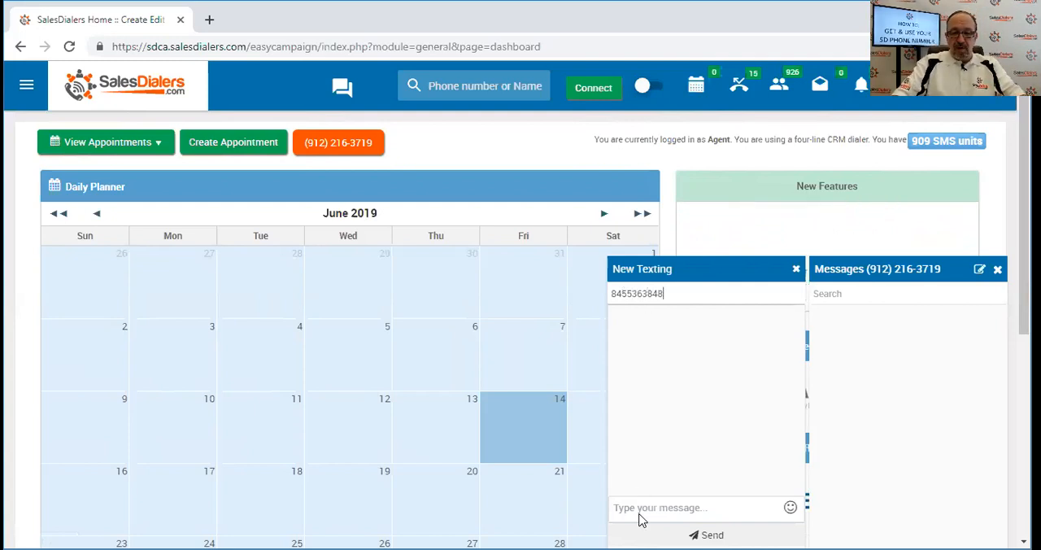
type("test test")
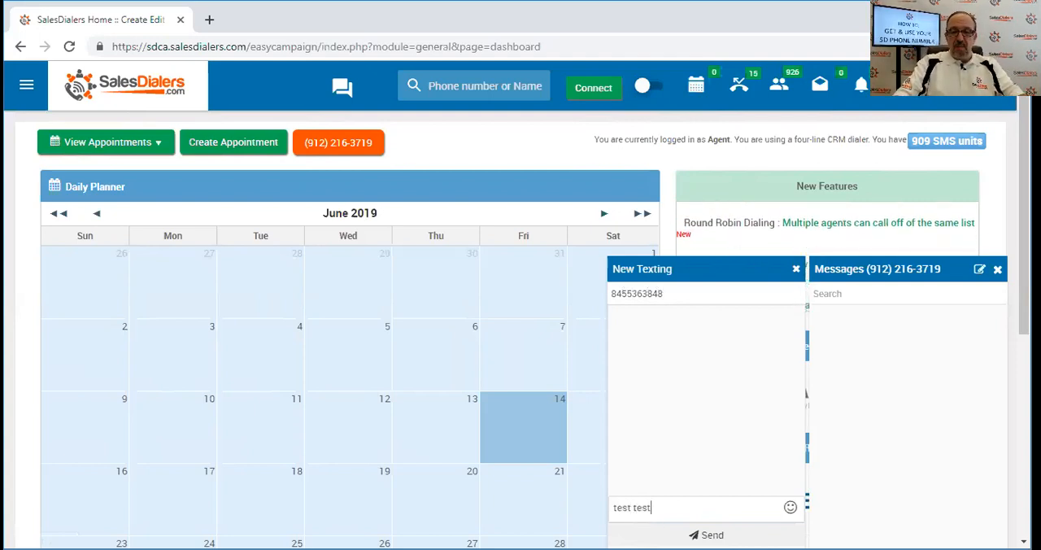
left_click(706, 533)
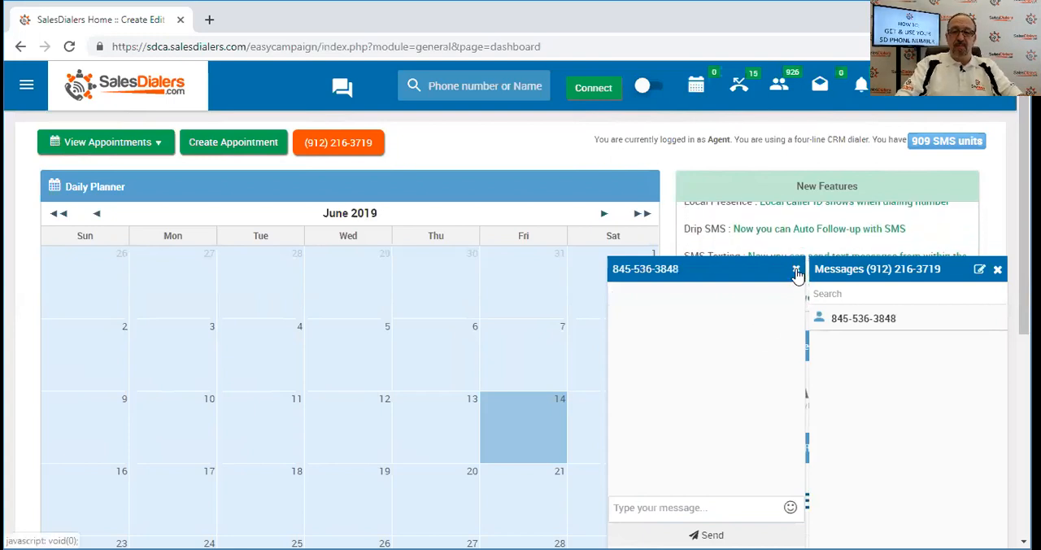
left_click(999, 269)
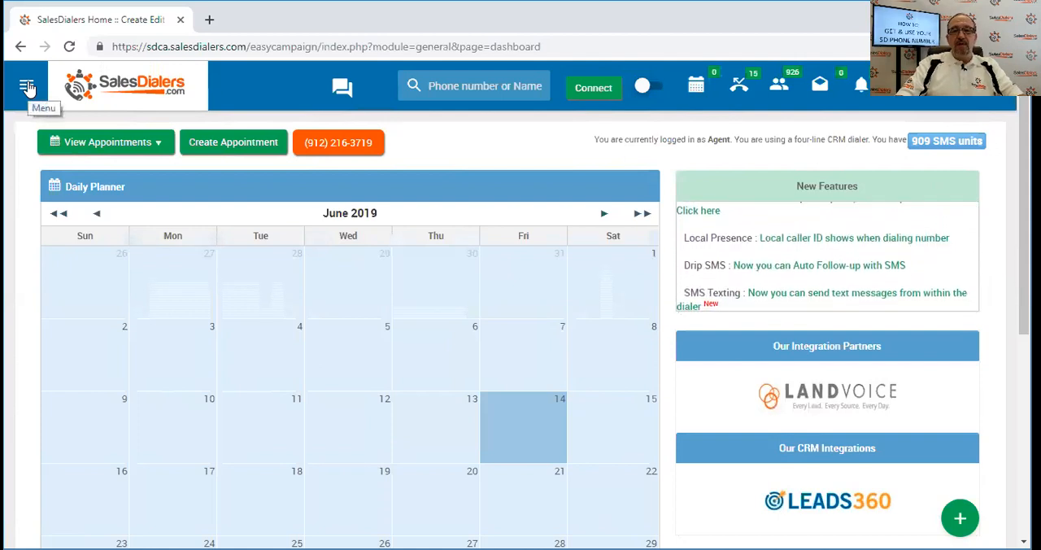
- Go to My Campaigns under Calling Campaigns and edit the webinar 6-11-19 campaign
left_click(28, 85)
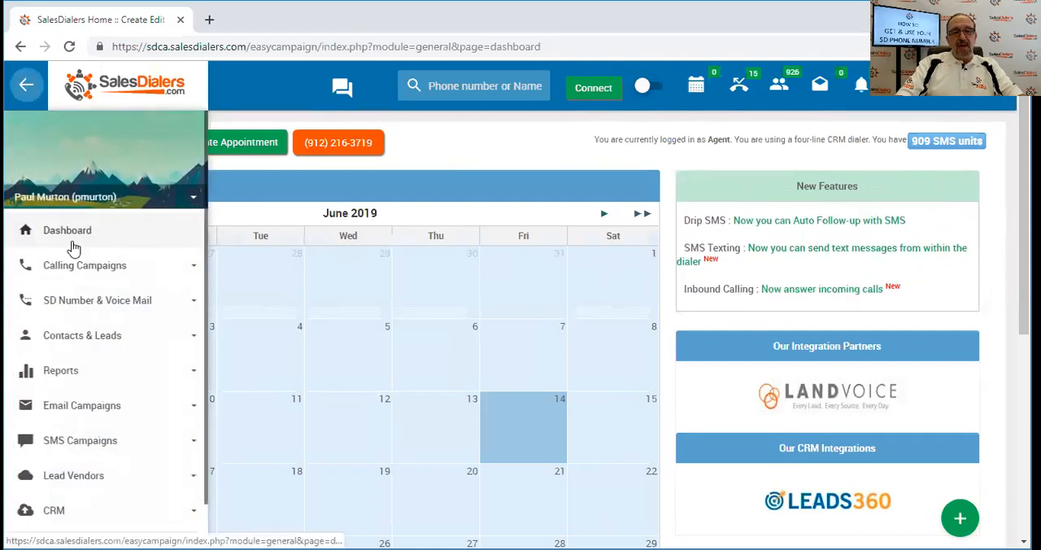
left_click(84, 265)
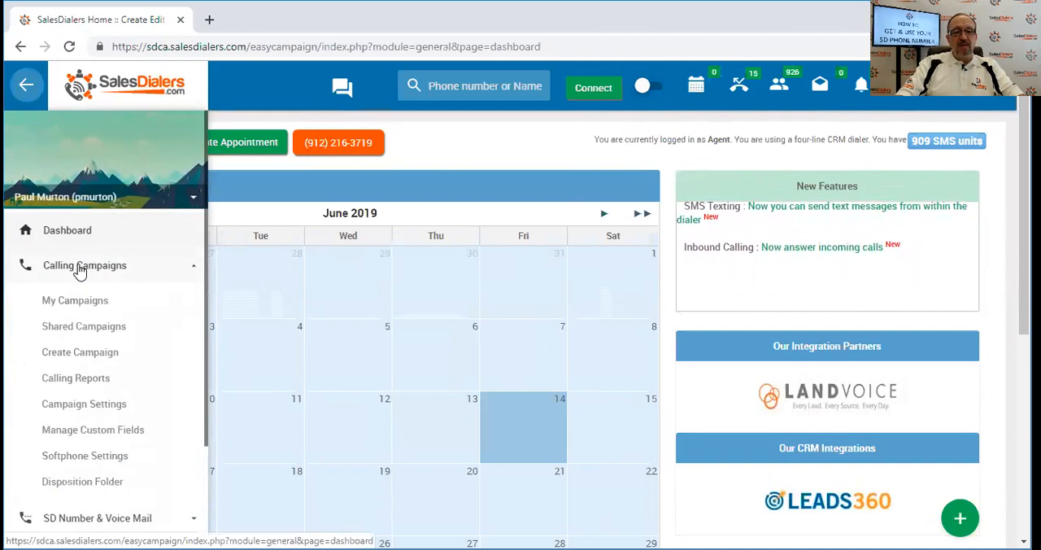
left_click(75, 300)
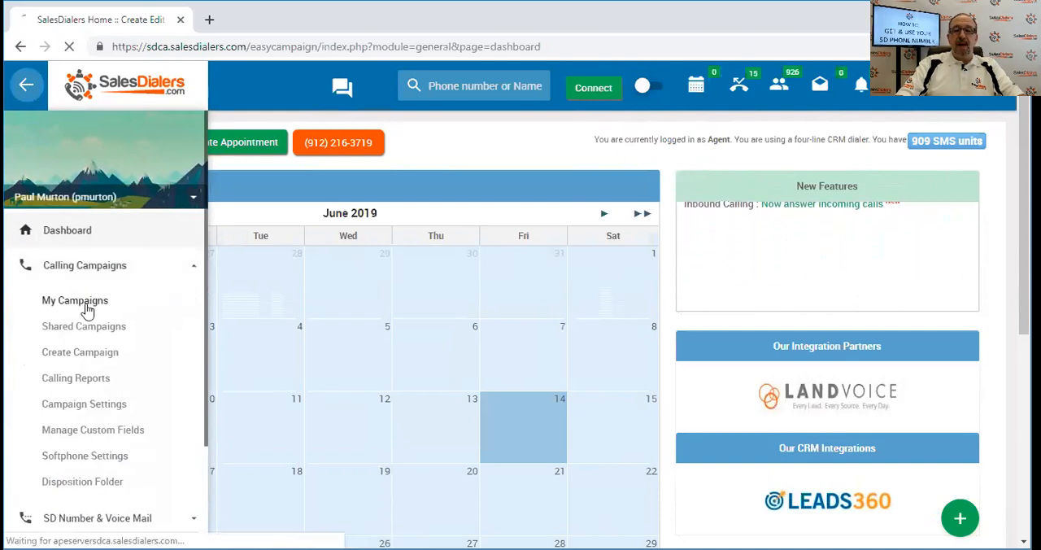
left_click(75, 299)
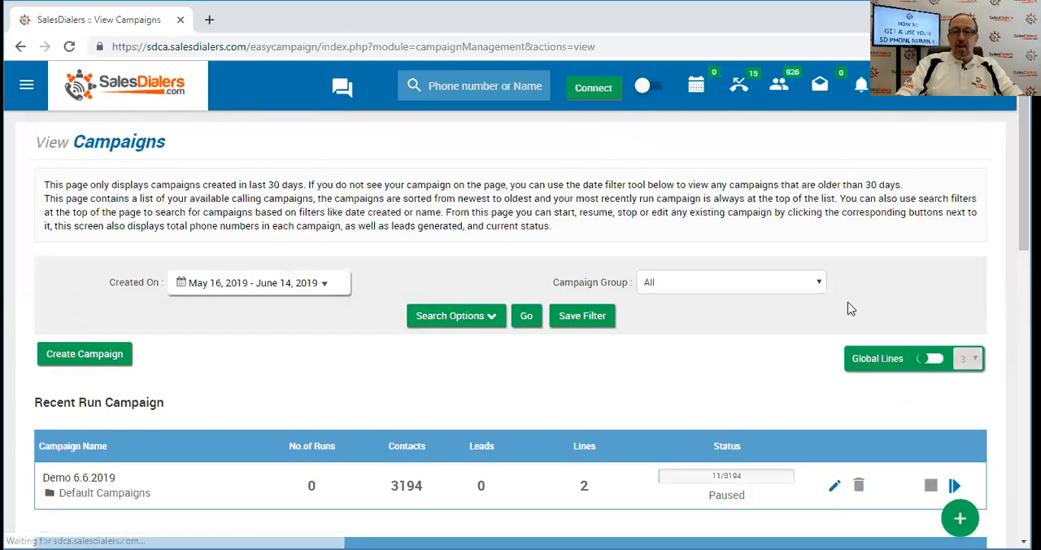
scroll("down", 3)
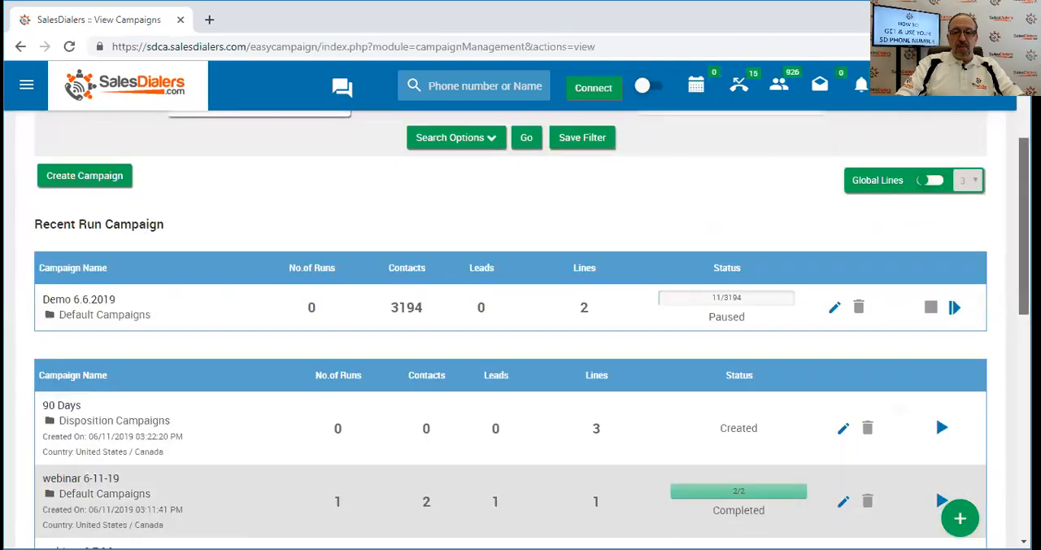
scroll("down", 3)
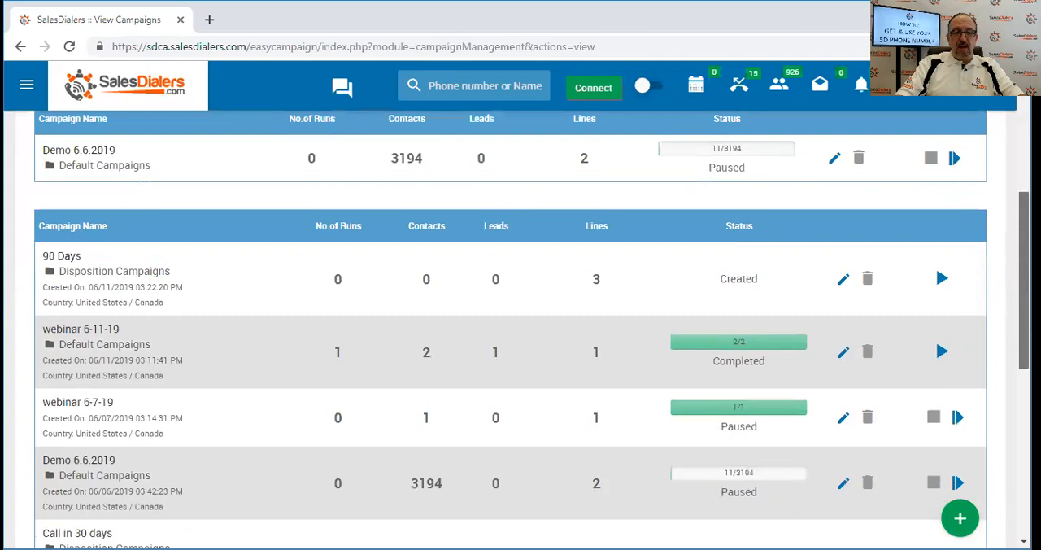
mouse_move(831, 378)
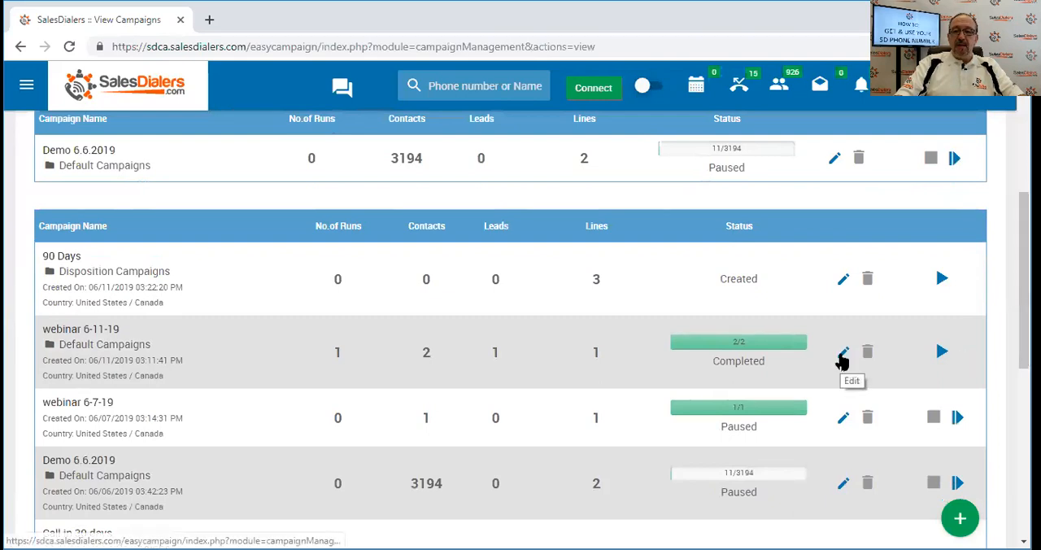
left_click(843, 351)
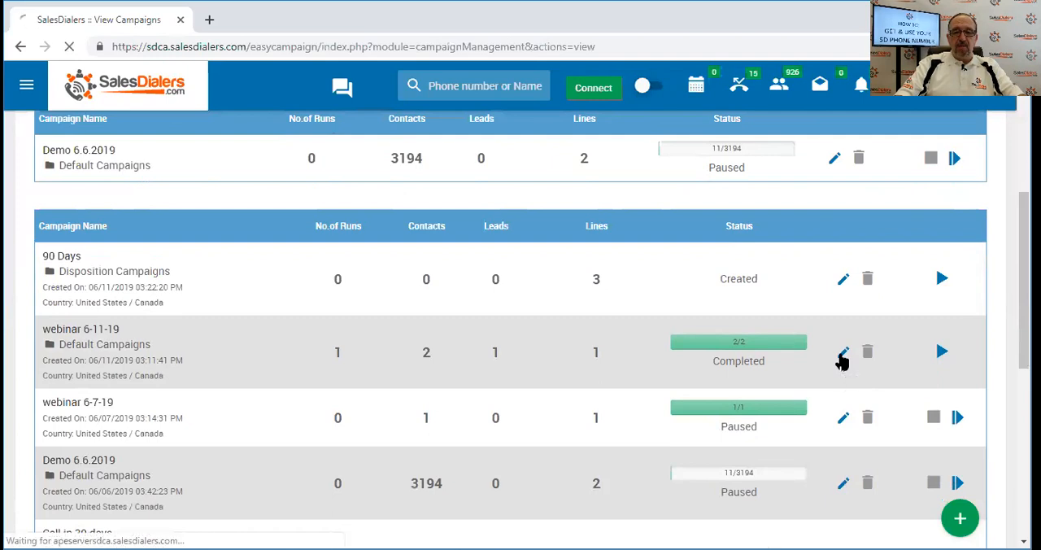
left_click(843, 352)
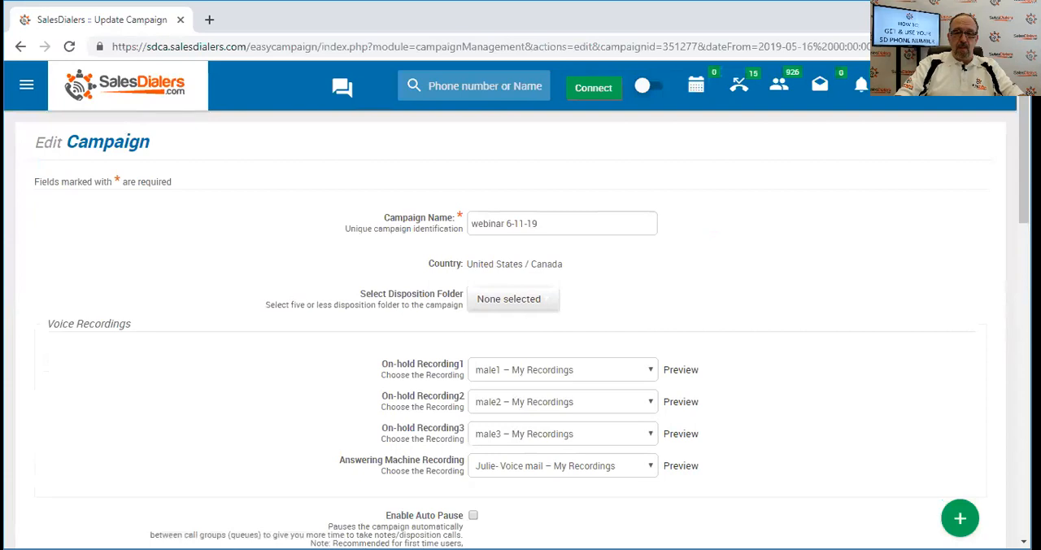
scroll("down", 3)
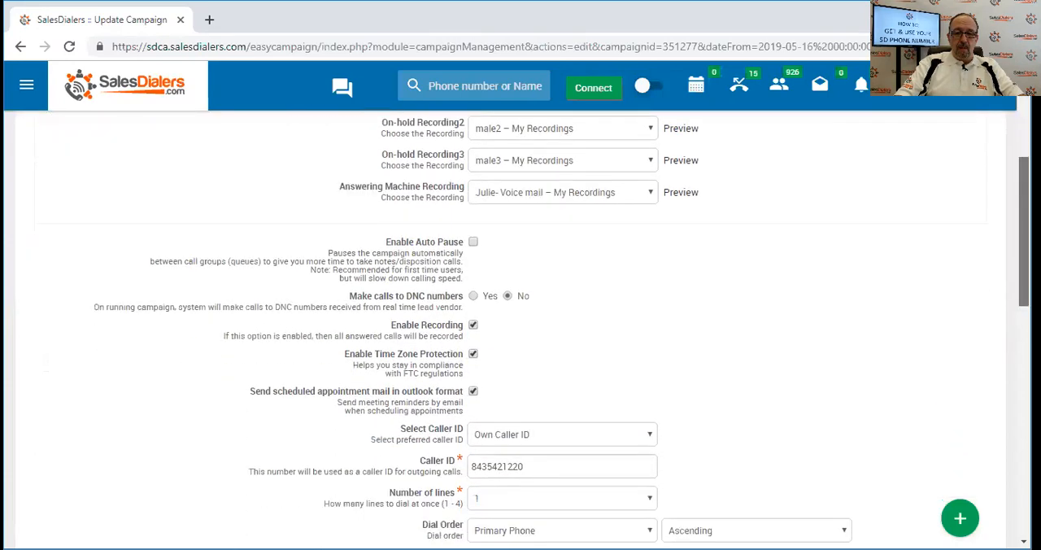
scroll("down", 3)
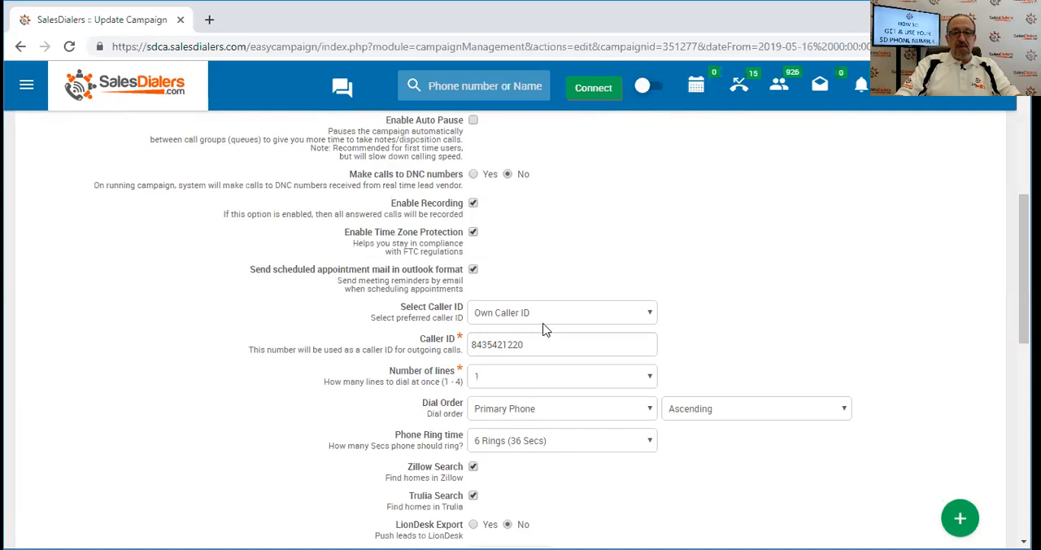
mouse_move(544, 368)
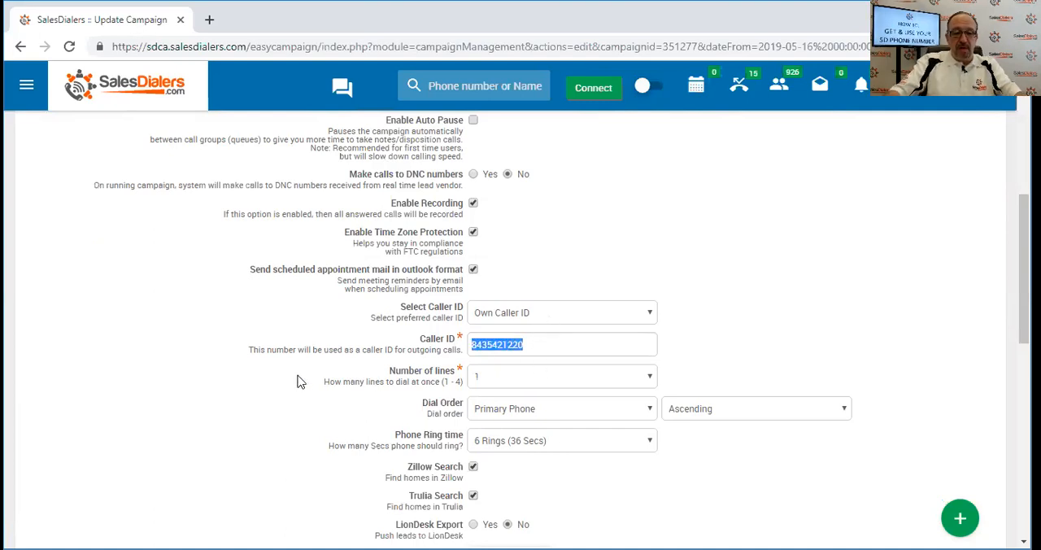
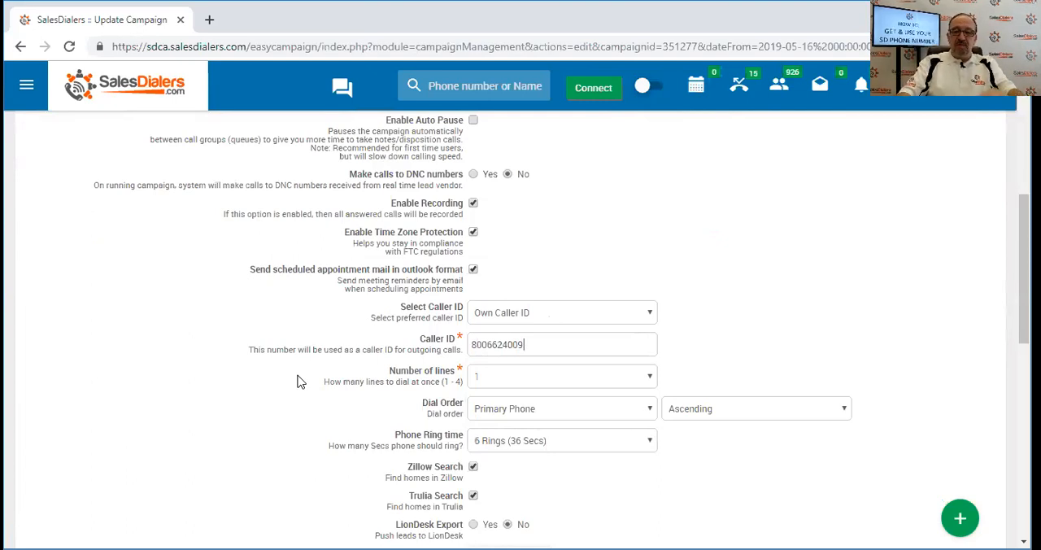
mouse_move(576, 310)
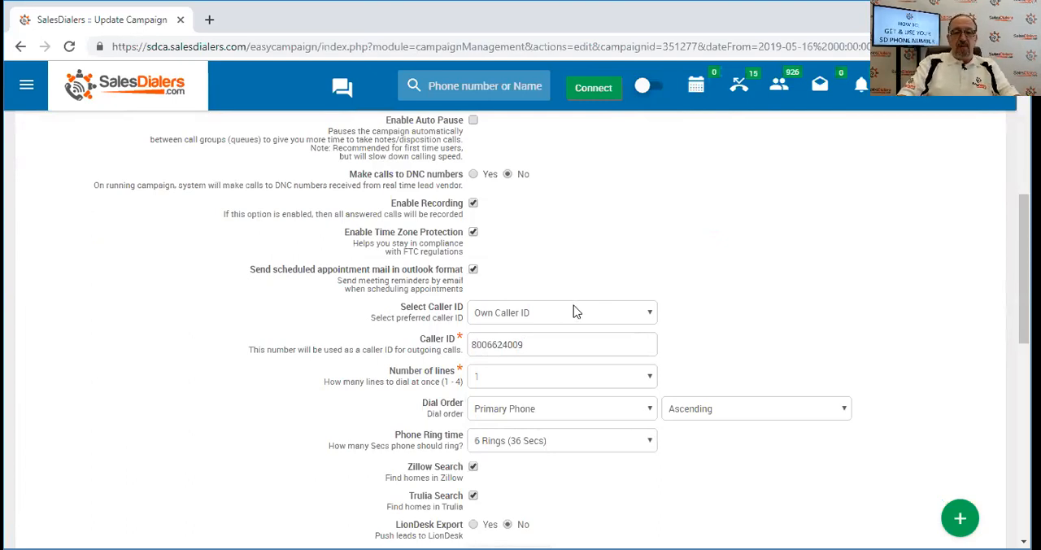
left_click(561, 312)
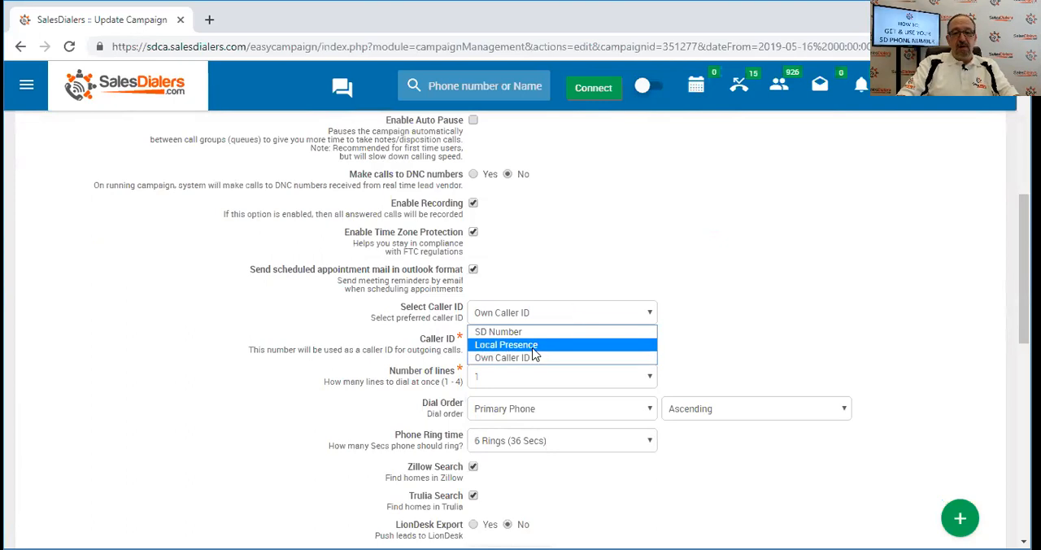
left_click(504, 345)
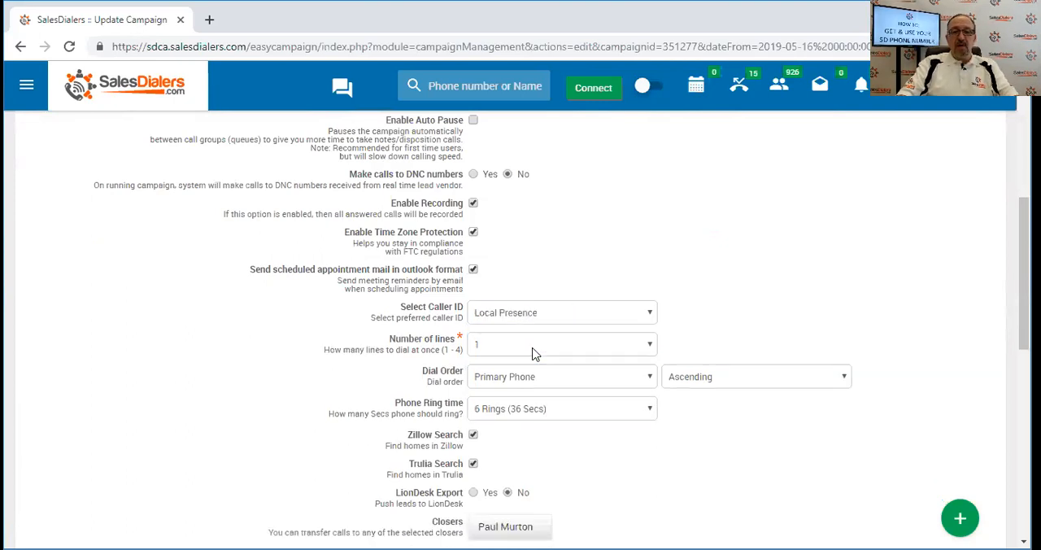
mouse_move(594, 260)
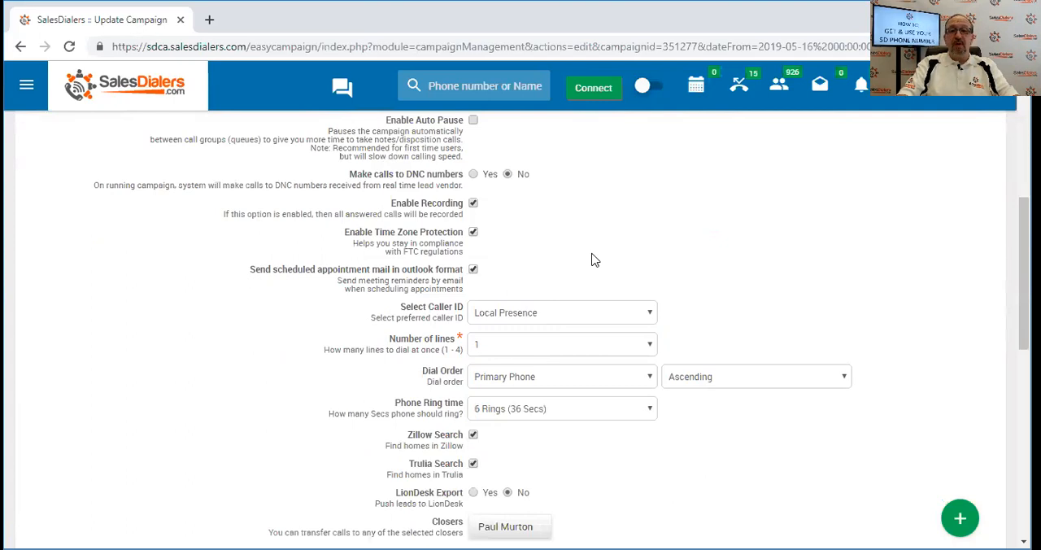
mouse_move(579, 290)
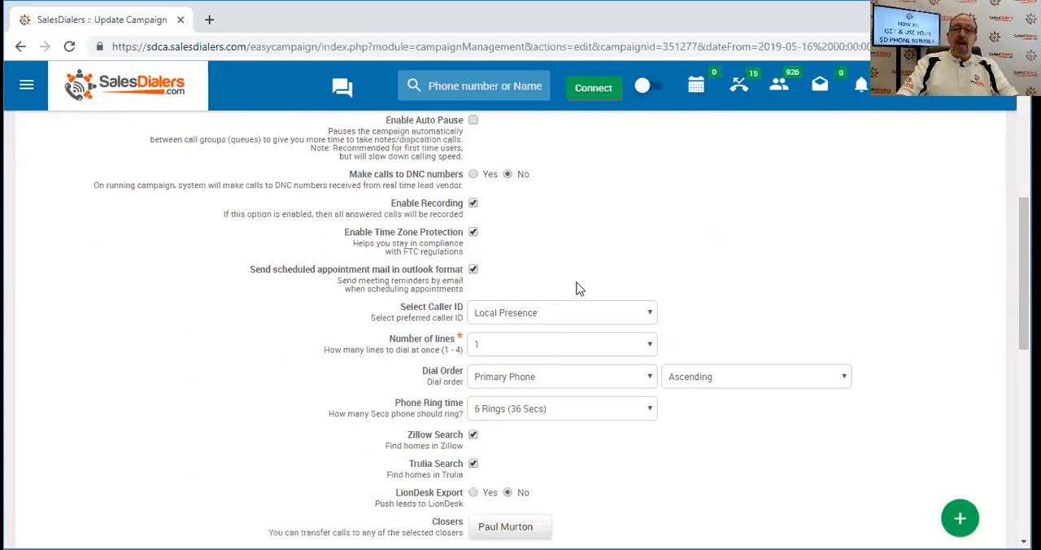
- Switch the campaign's Select Caller ID option from Local Presence to SD Number and confirm it
left_click(562, 313)
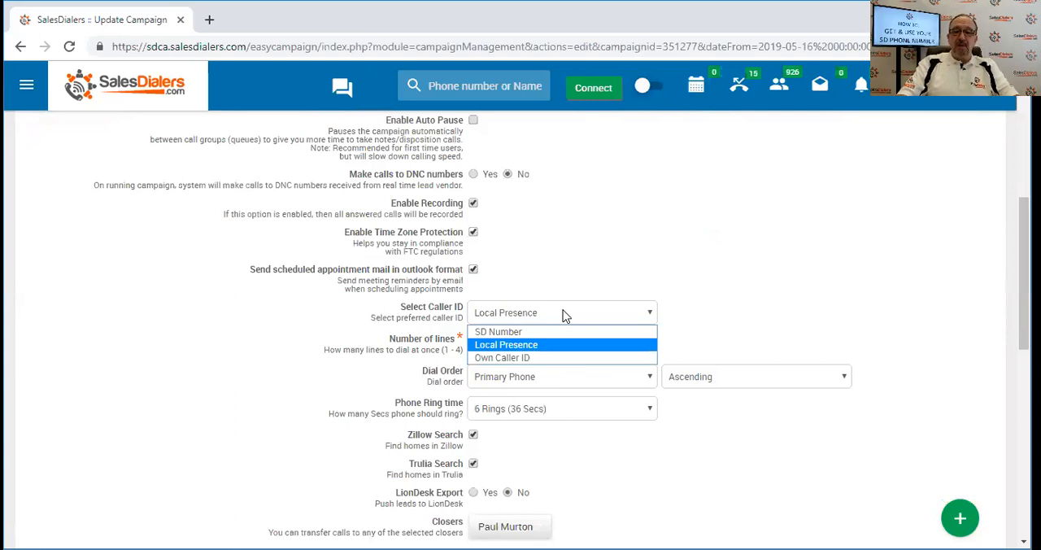
mouse_move(540, 332)
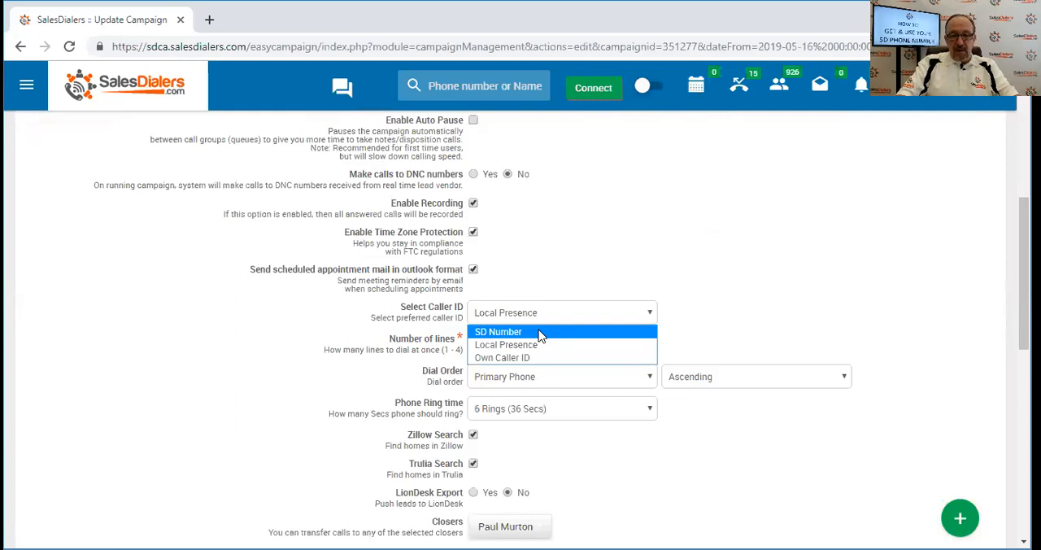
left_click(497, 332)
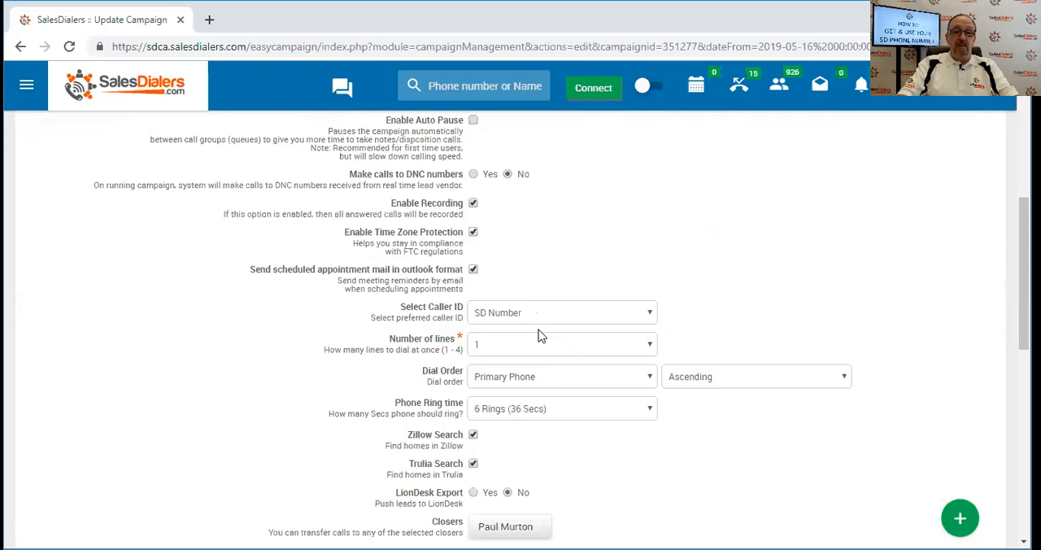
mouse_move(550, 316)
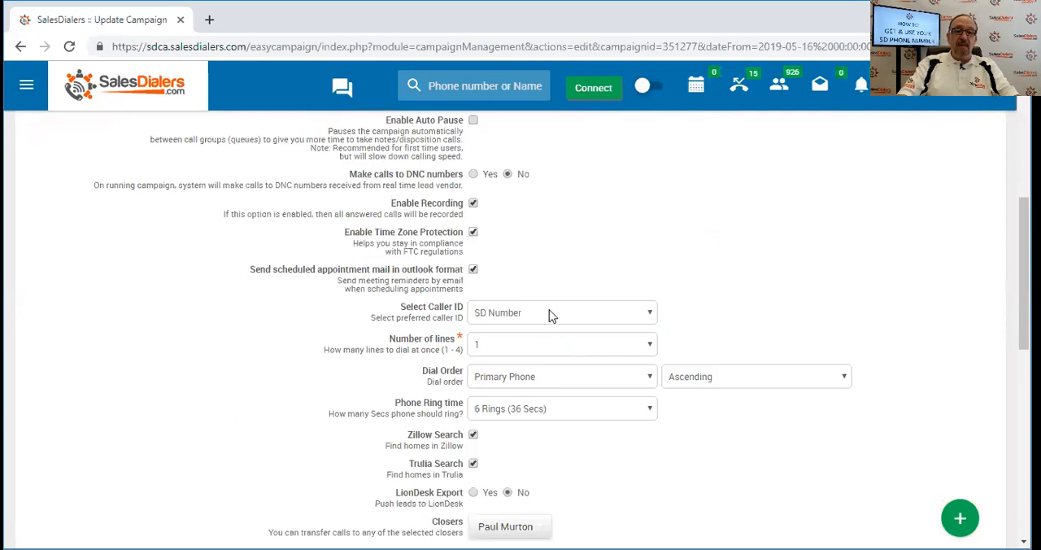
left_click(562, 312)
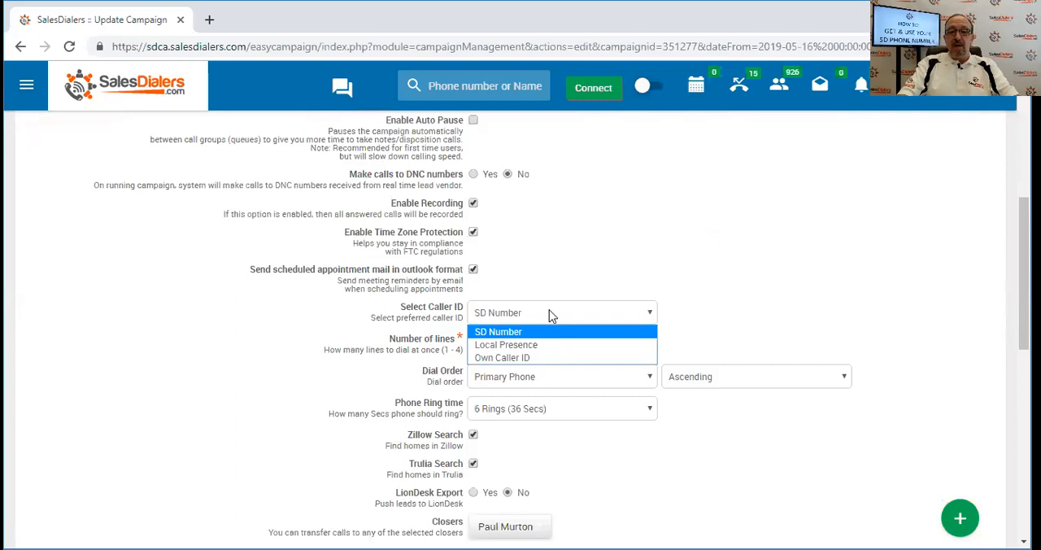
left_click(498, 332)
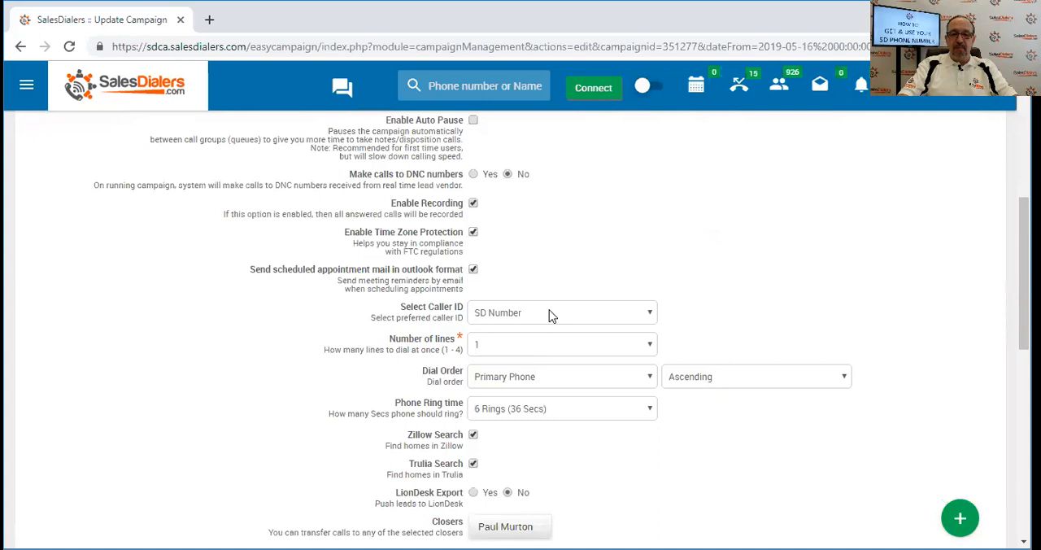
- Navigate back to the dashboard with the June 2019 daily planner via the main menu
left_click(26, 84)
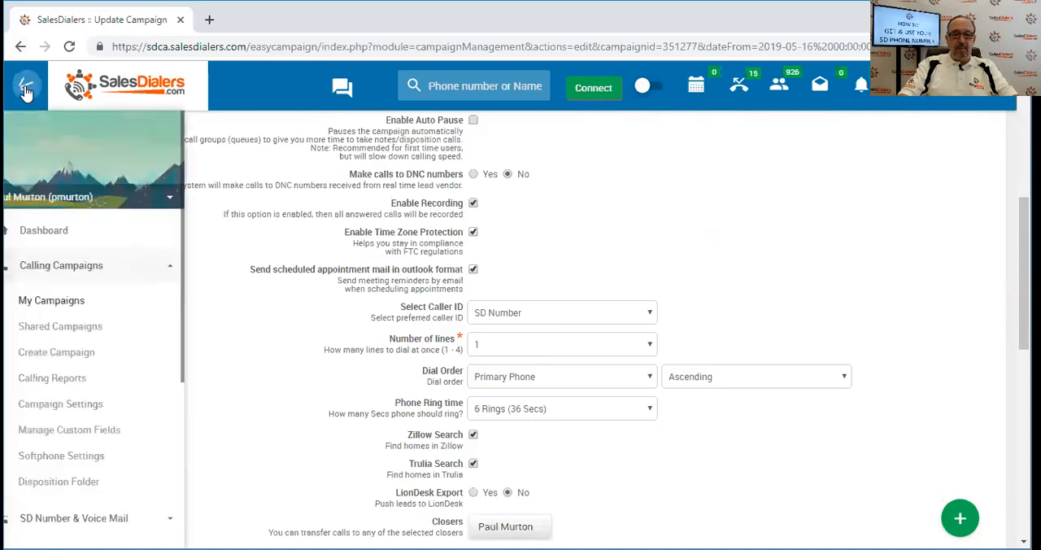
left_click(26, 85)
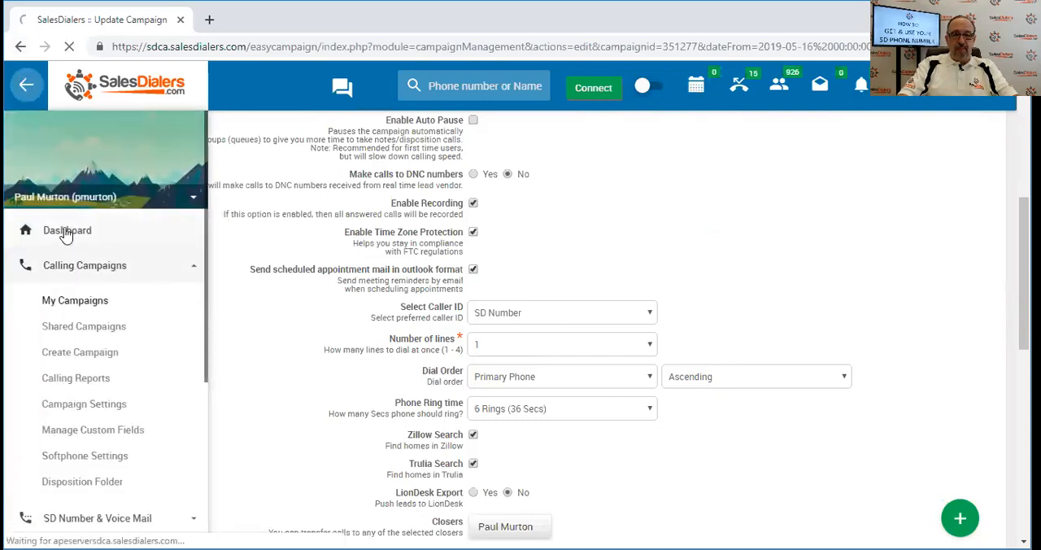
left_click(67, 231)
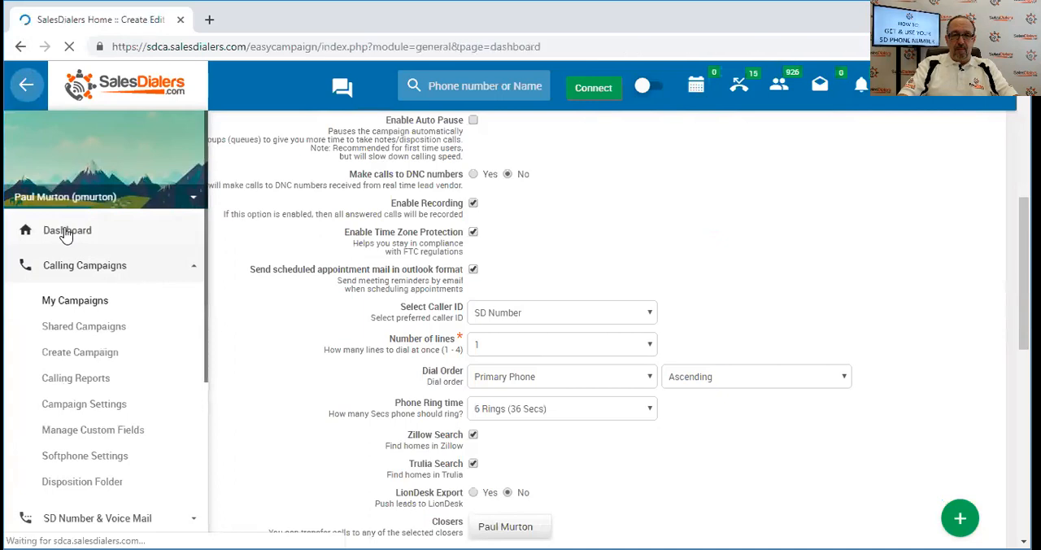
left_click(66, 231)
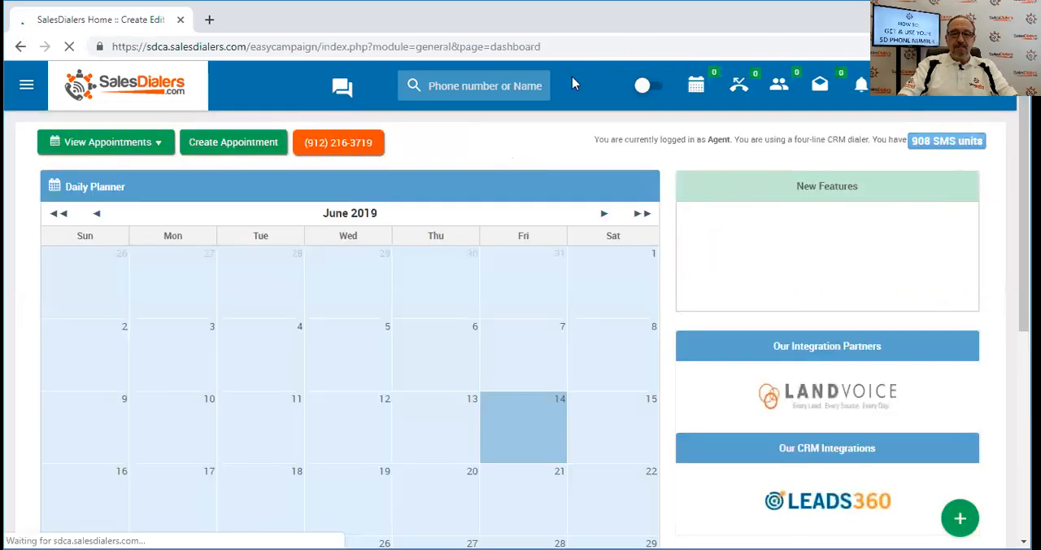